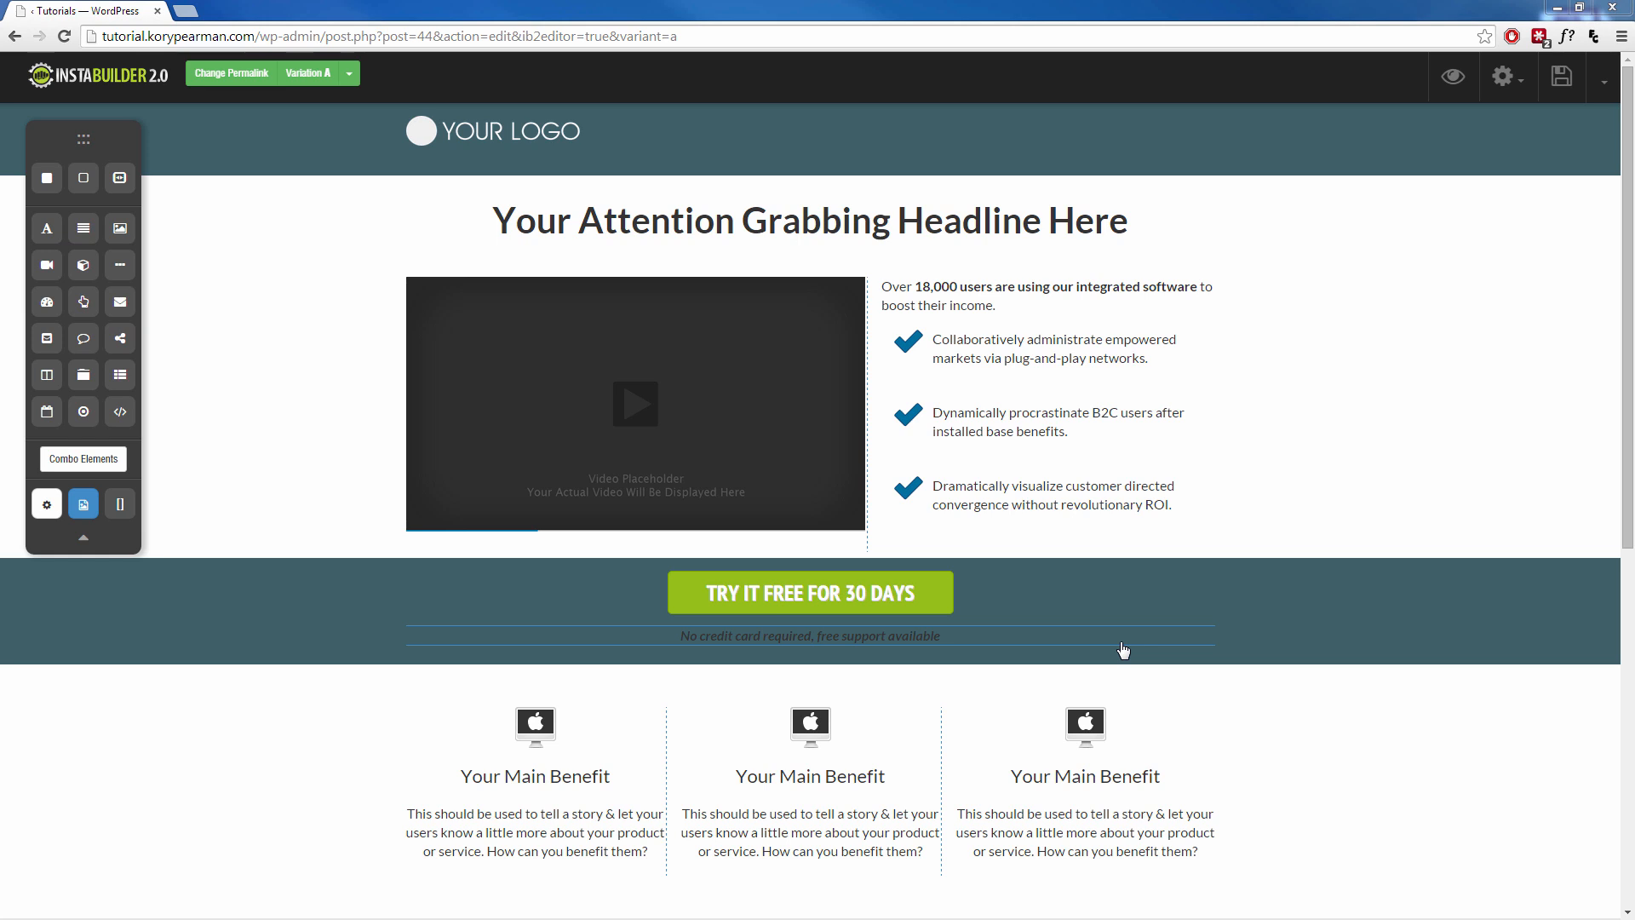
Step: Select the headline 'Your Attention Grabbing Headline Here' to show its element toolbar
left_click(811, 592)
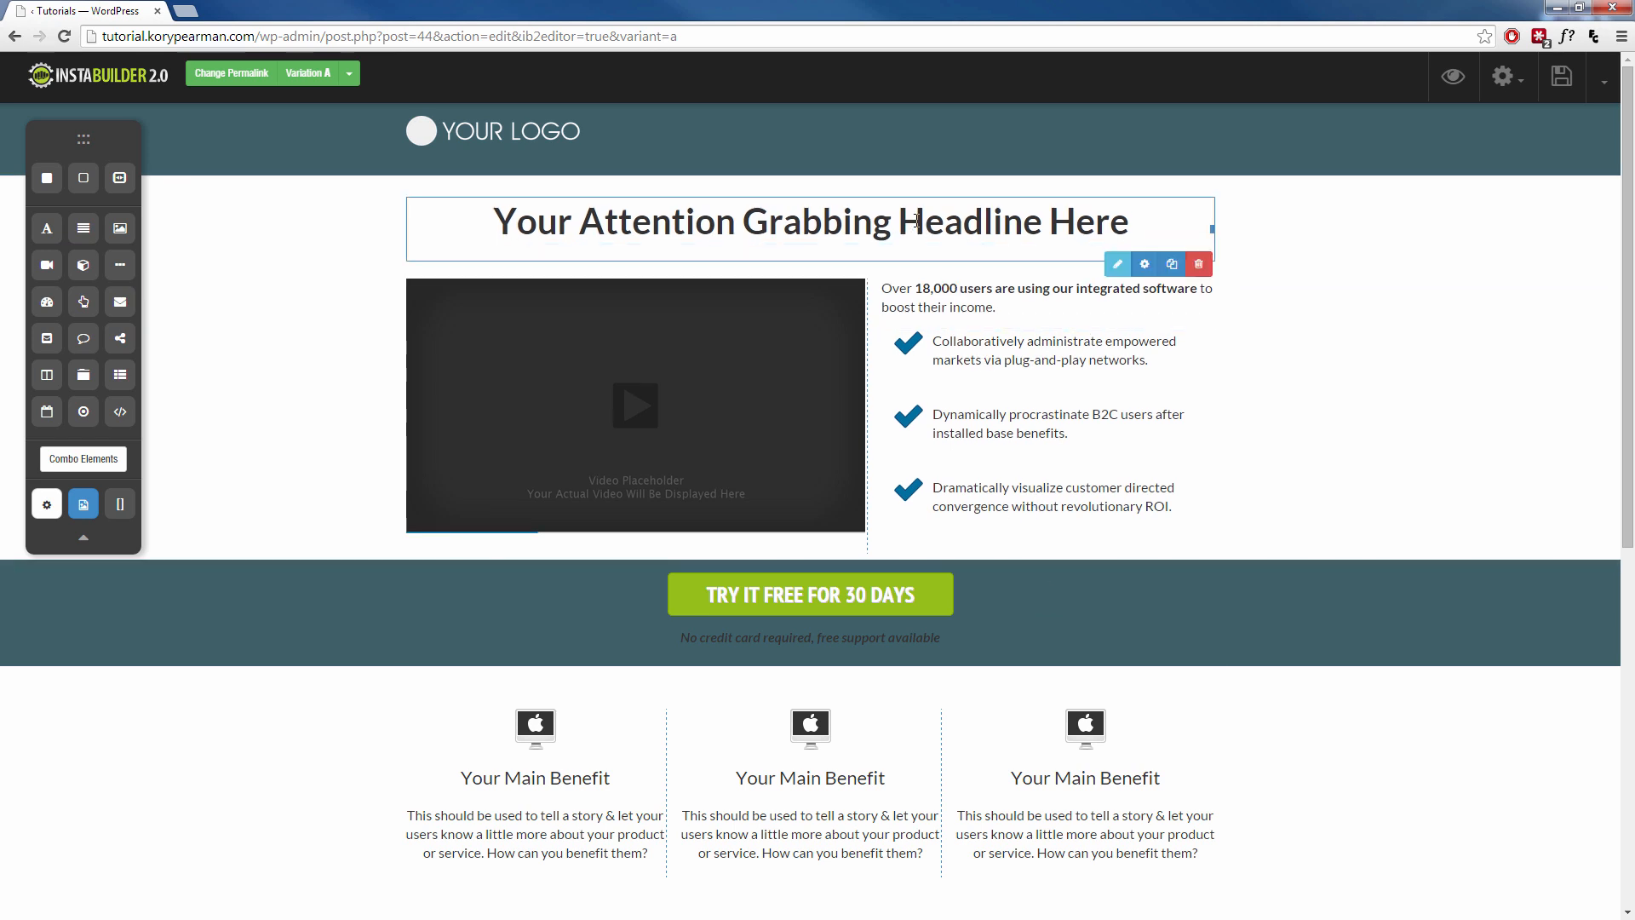
mouse_move(1141, 264)
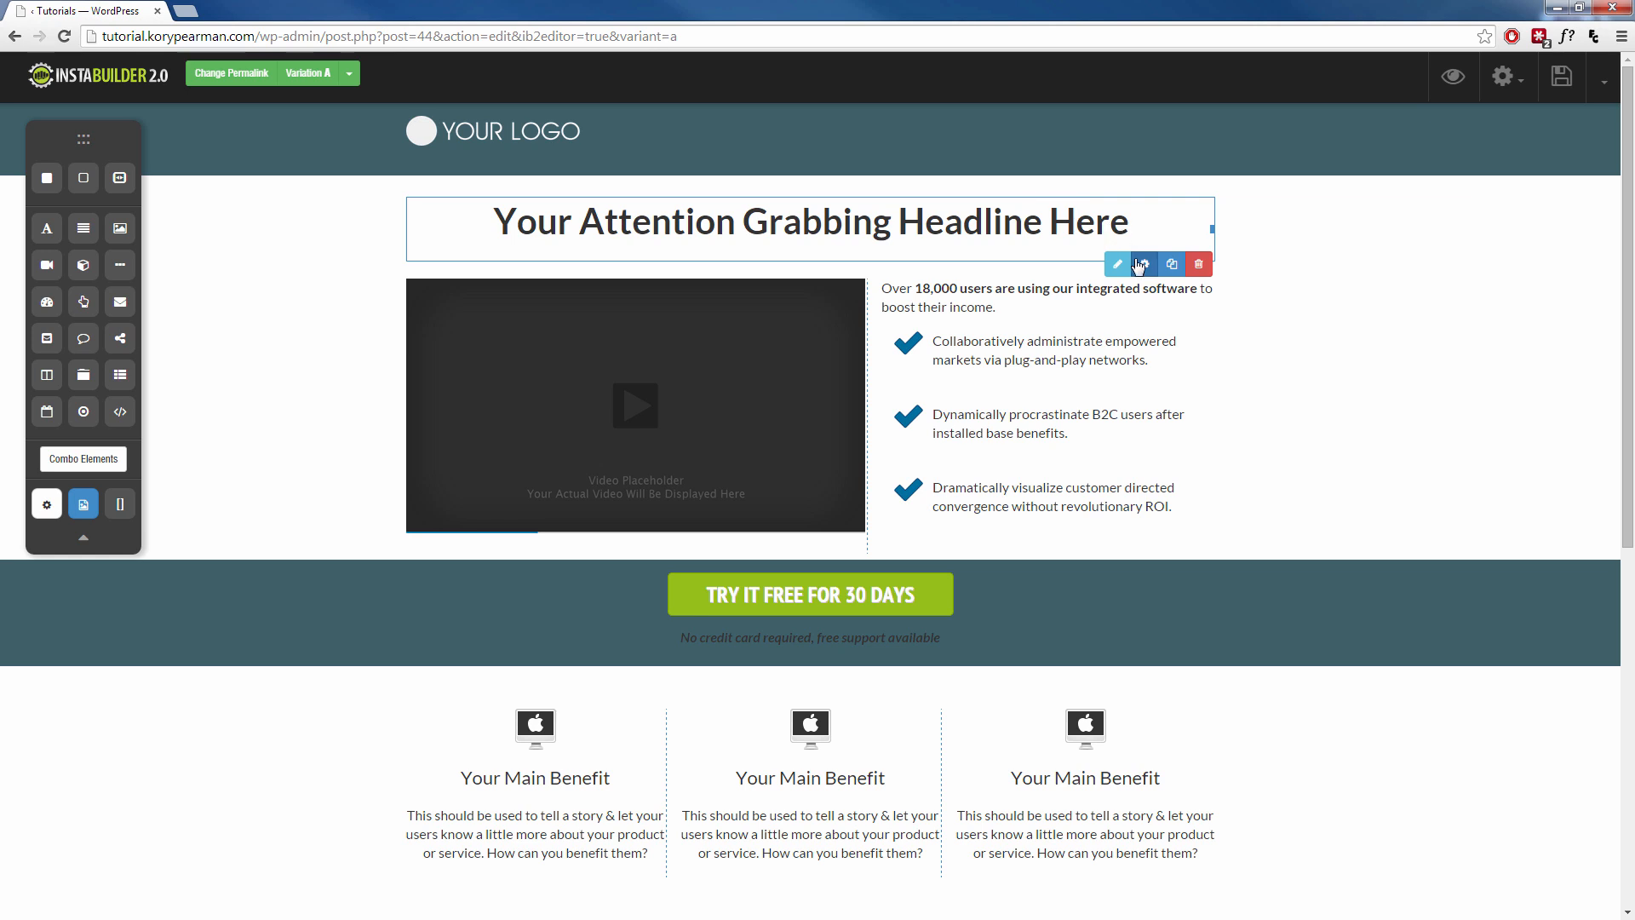
Step: Give the headline the Bounce display animation and hide the settings panel
left_click(1145, 262)
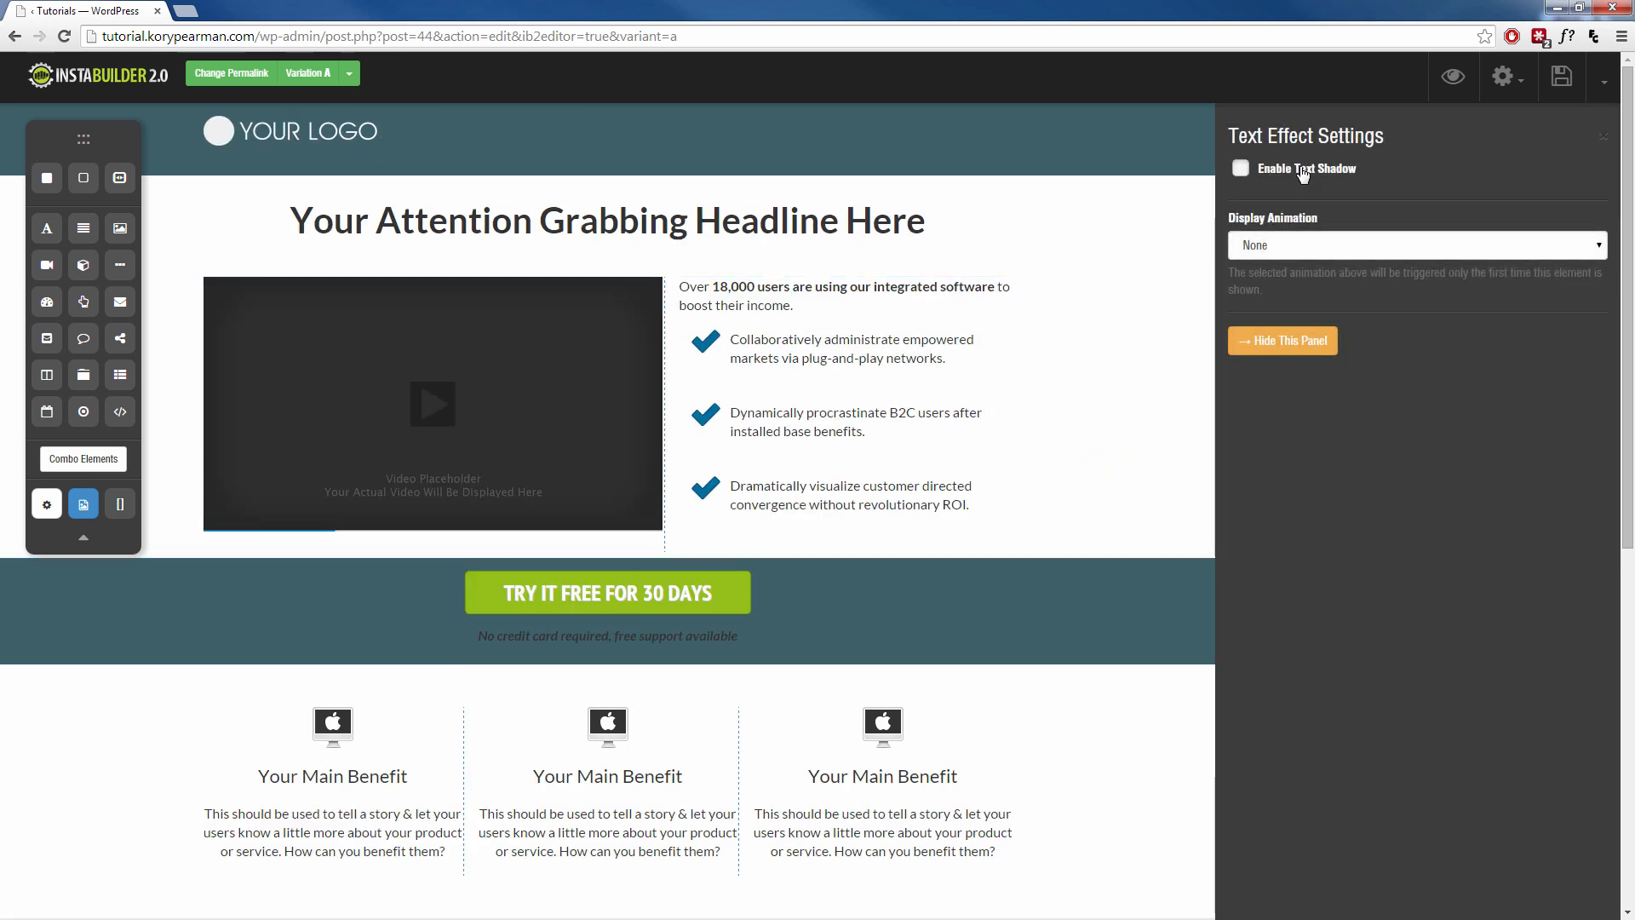
mouse_move(1305, 344)
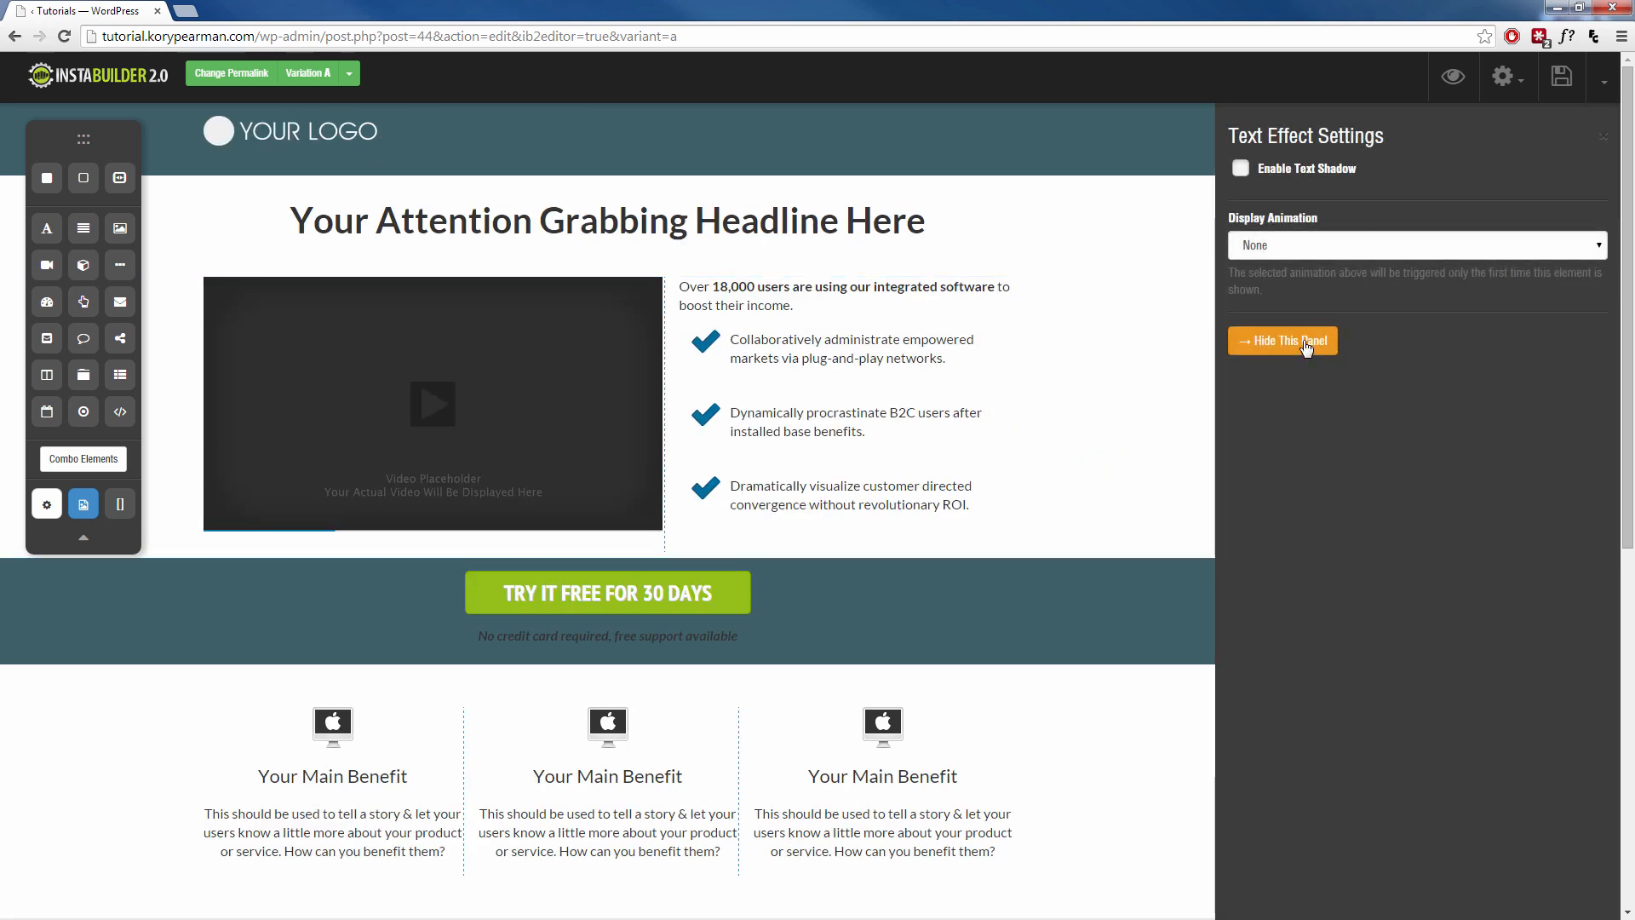
mouse_move(1329, 255)
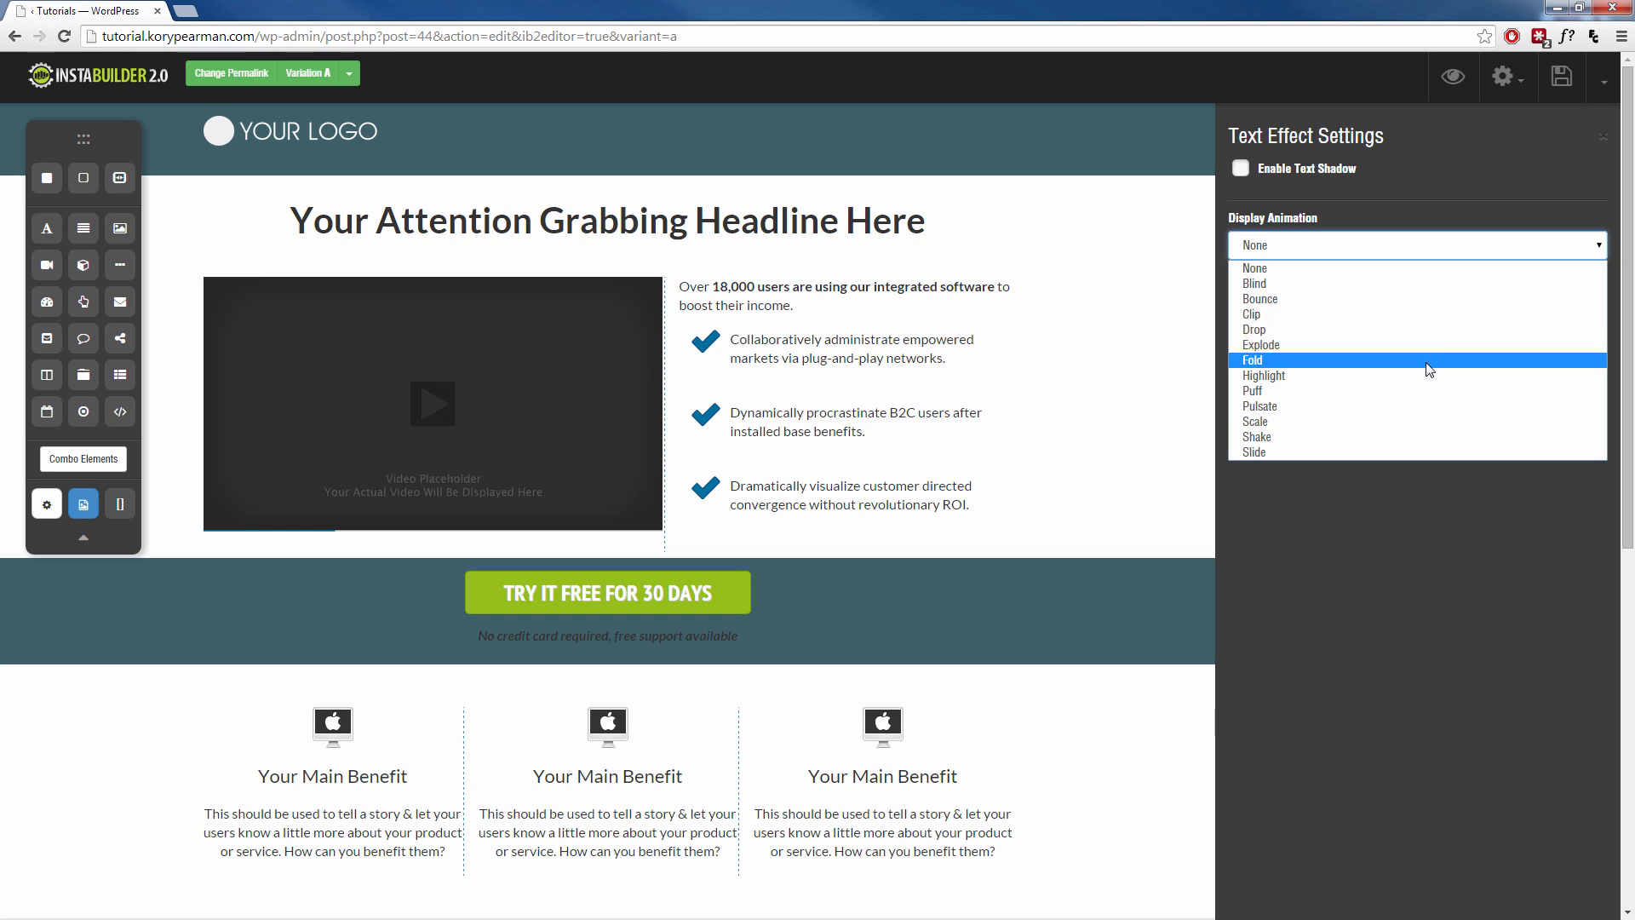
mouse_move(1378, 279)
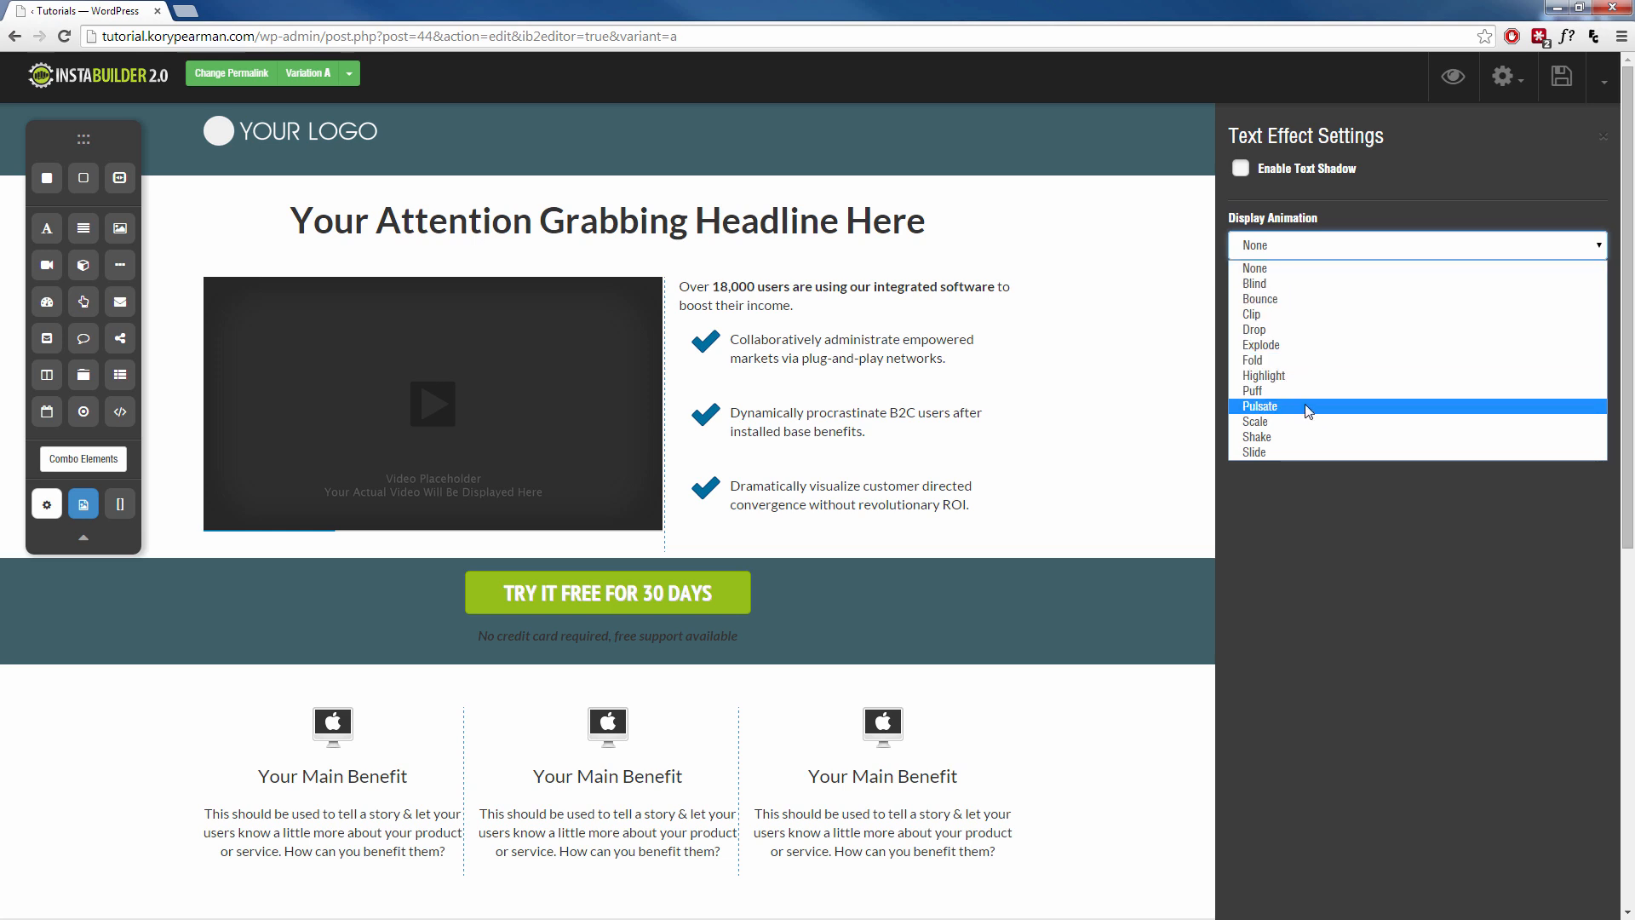
mouse_move(1323, 378)
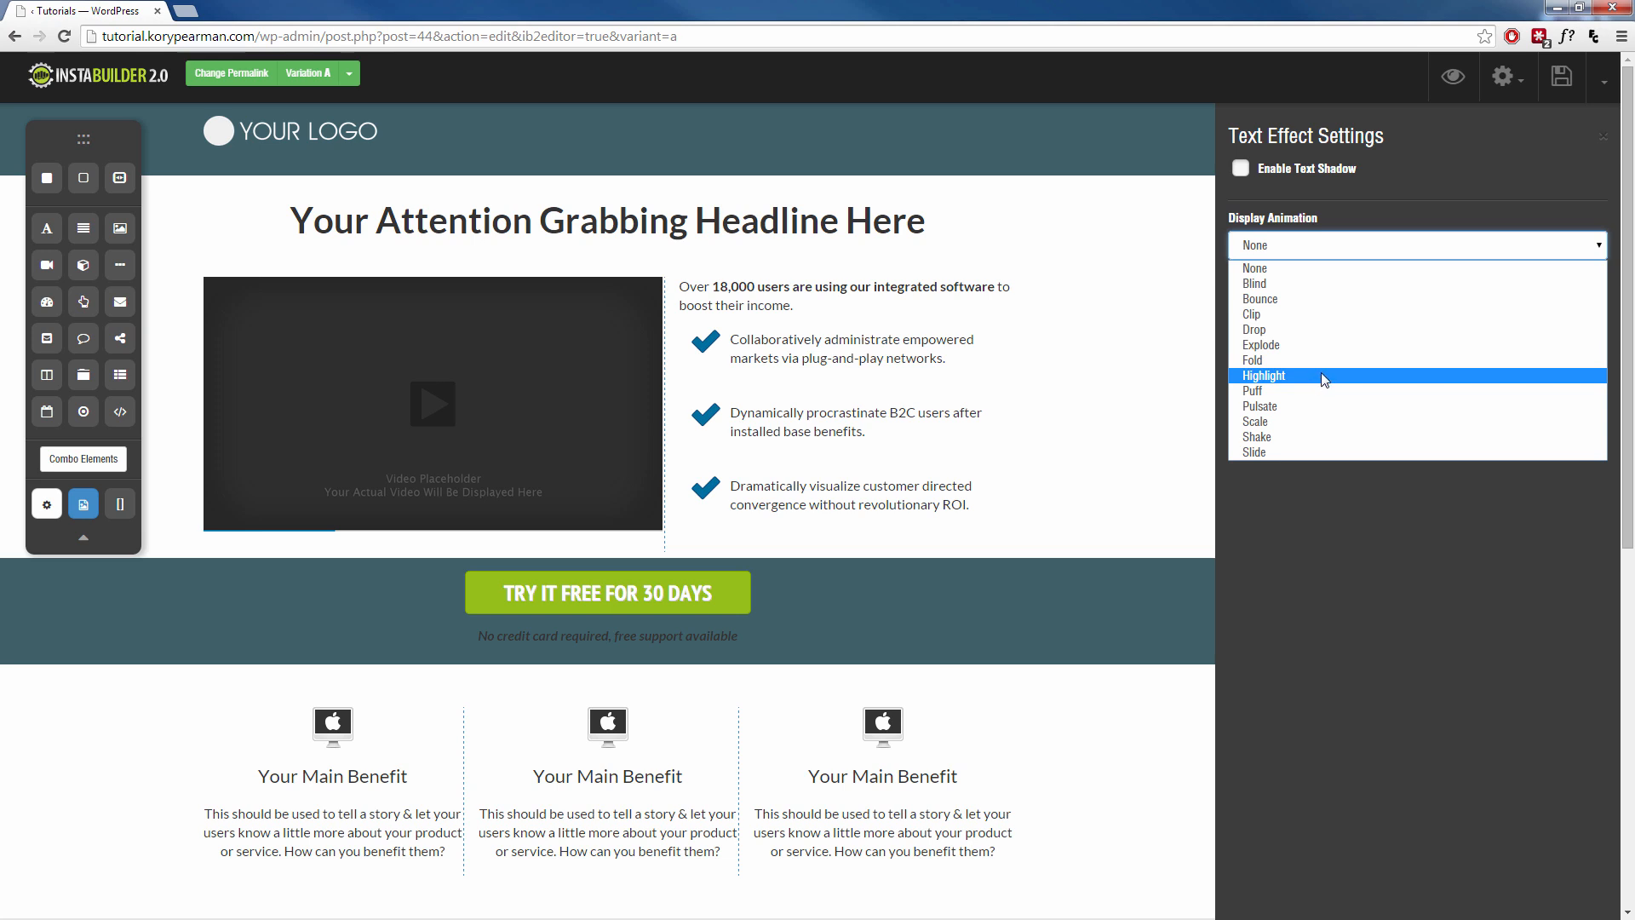
mouse_move(1325, 371)
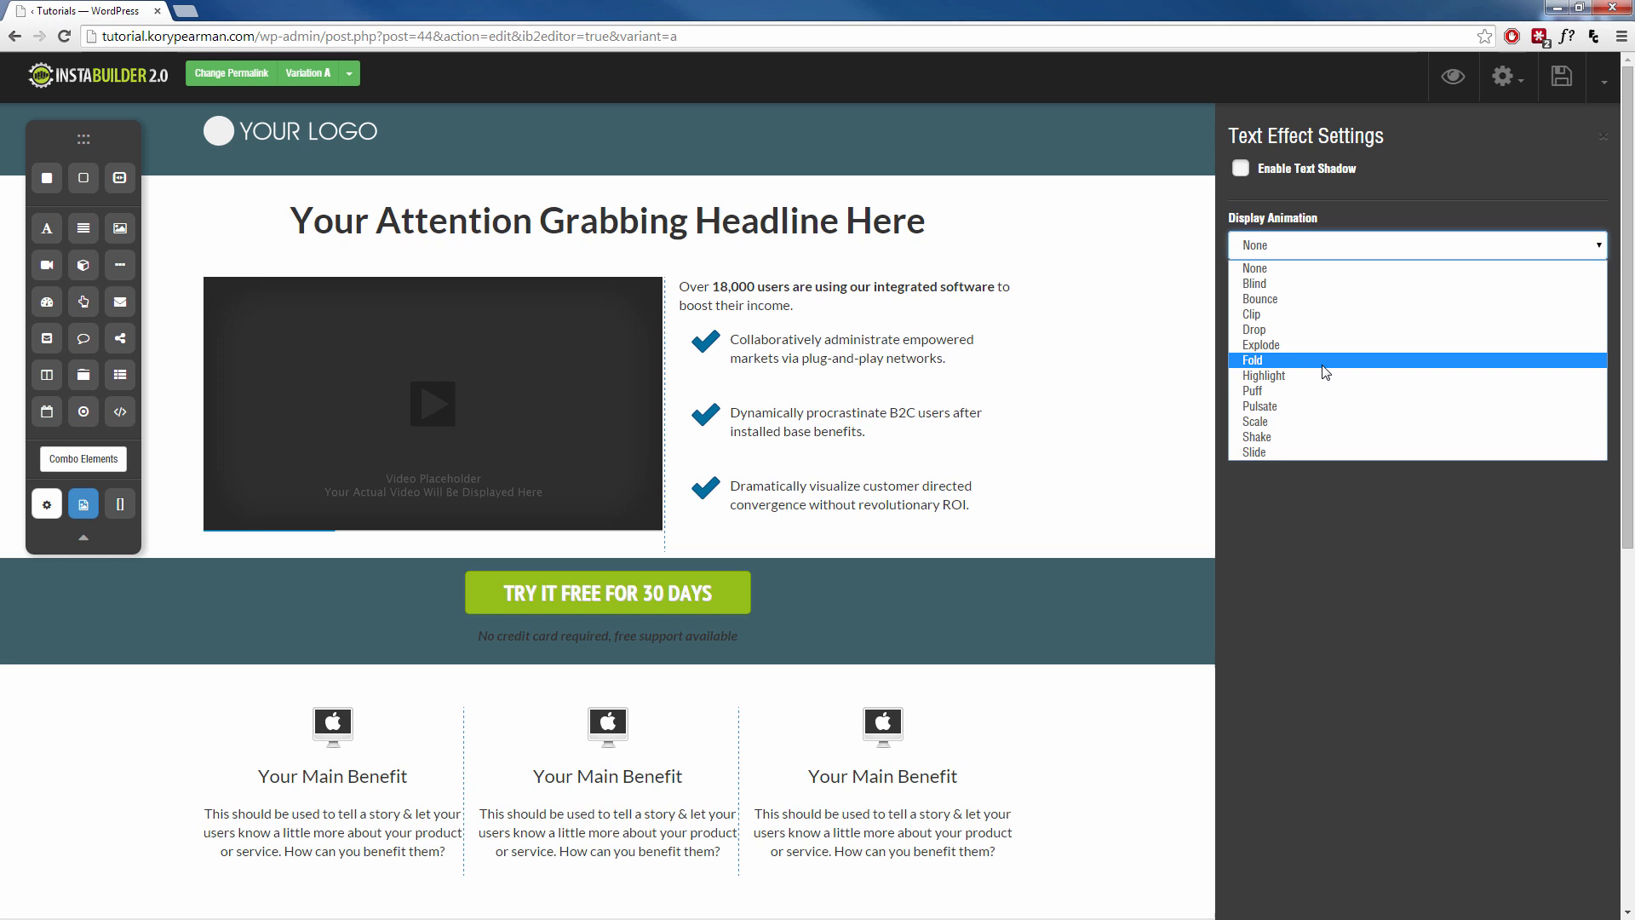
mouse_move(1349, 419)
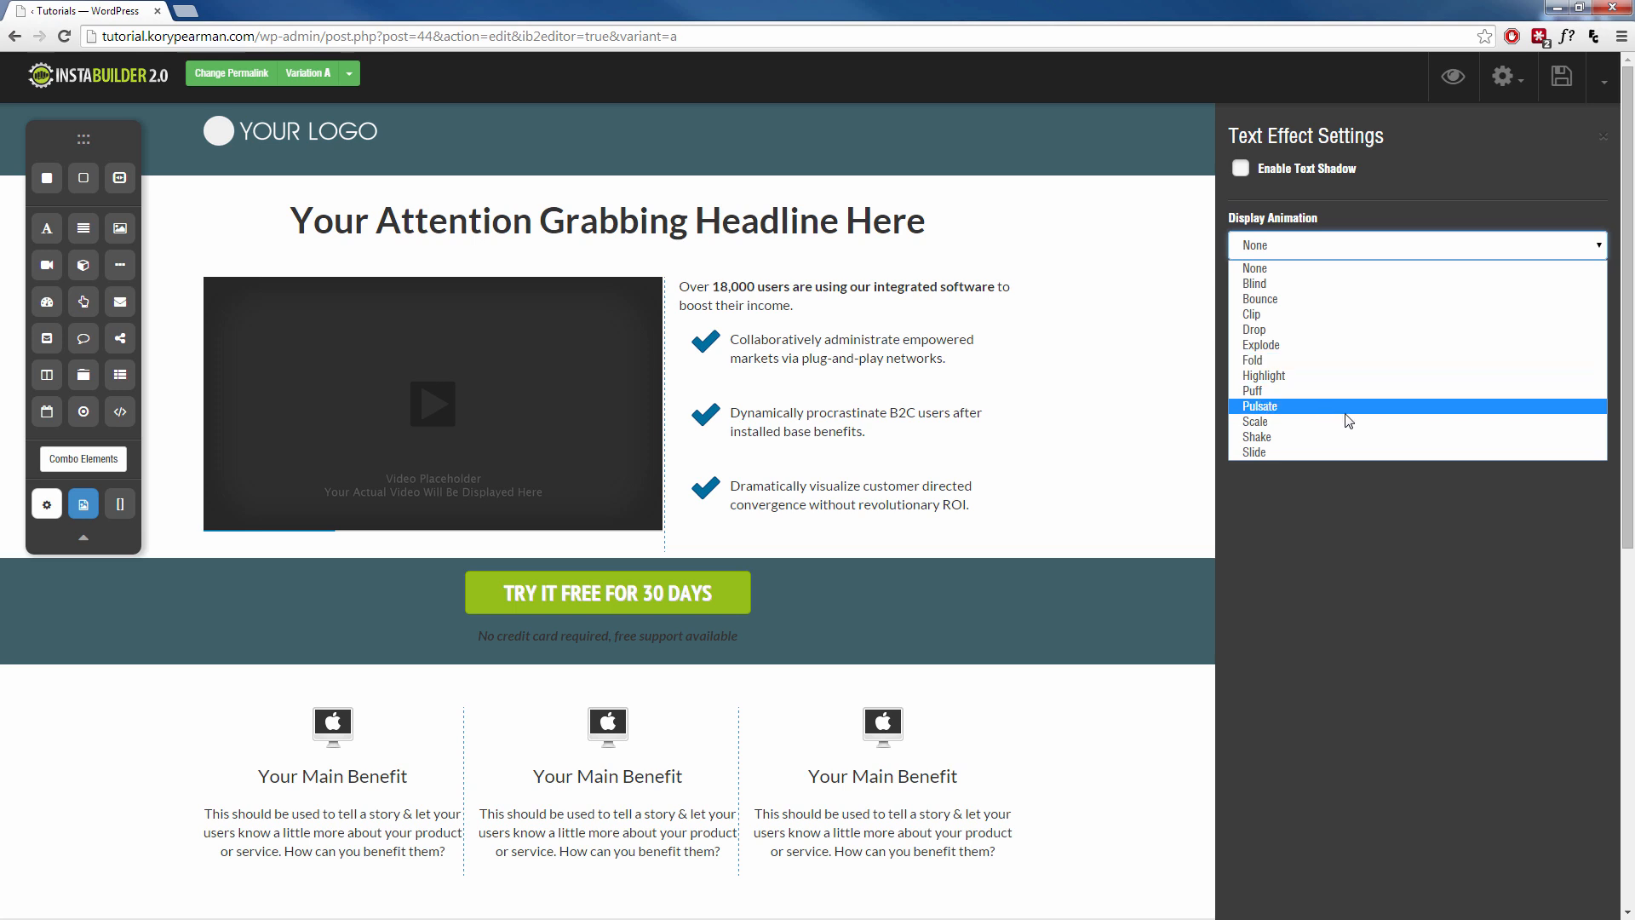
mouse_move(1342, 320)
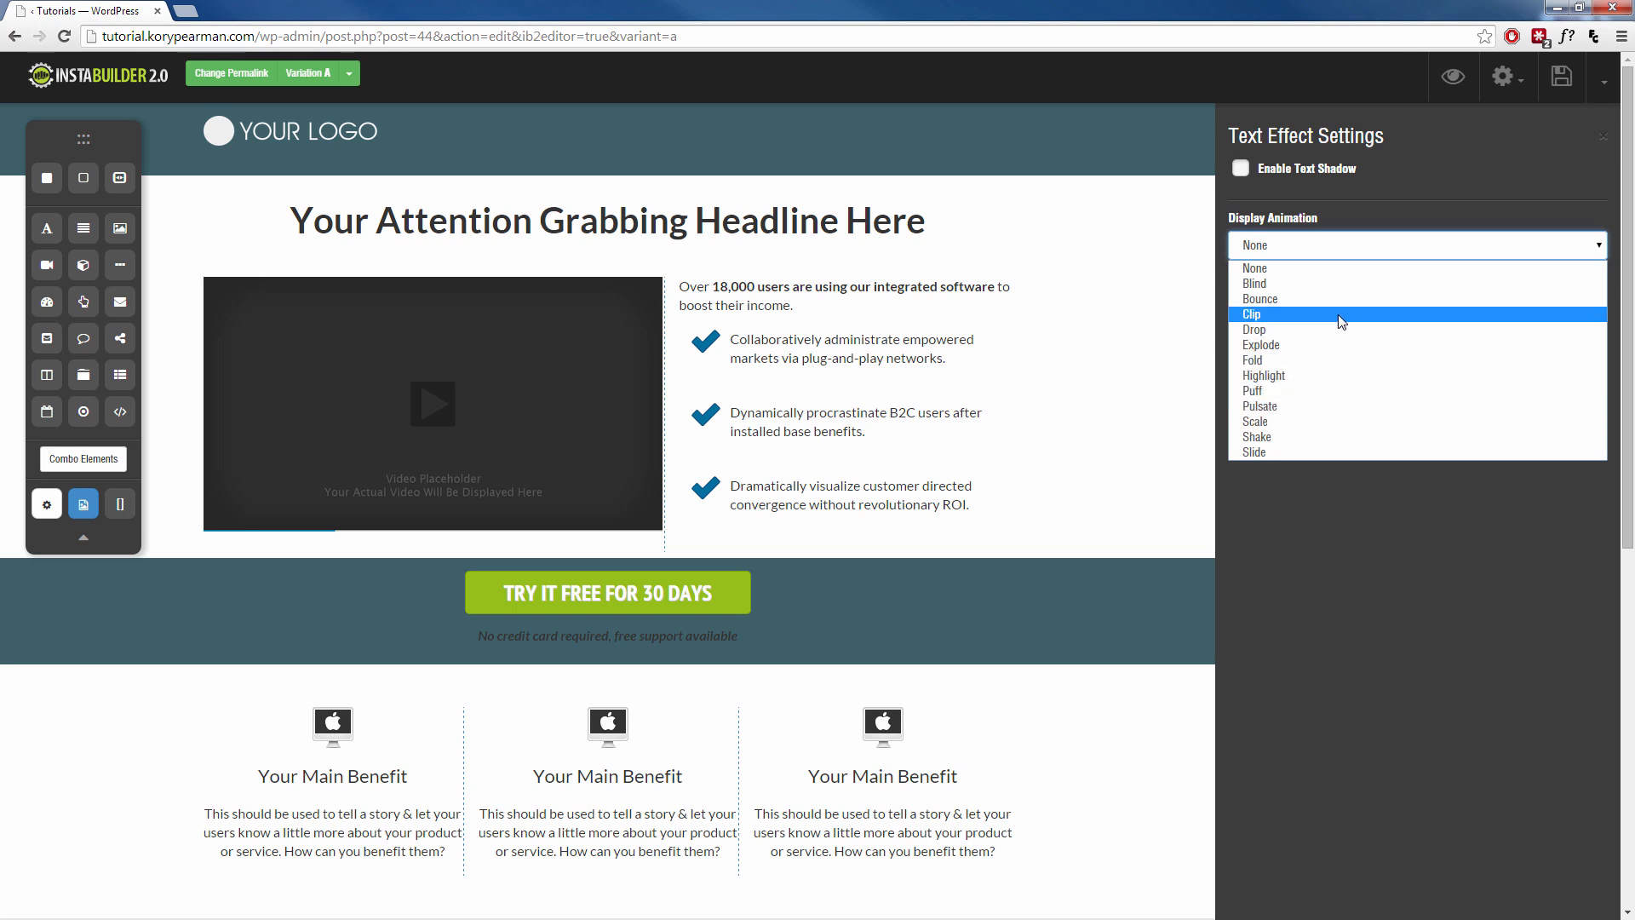
left_click(1260, 298)
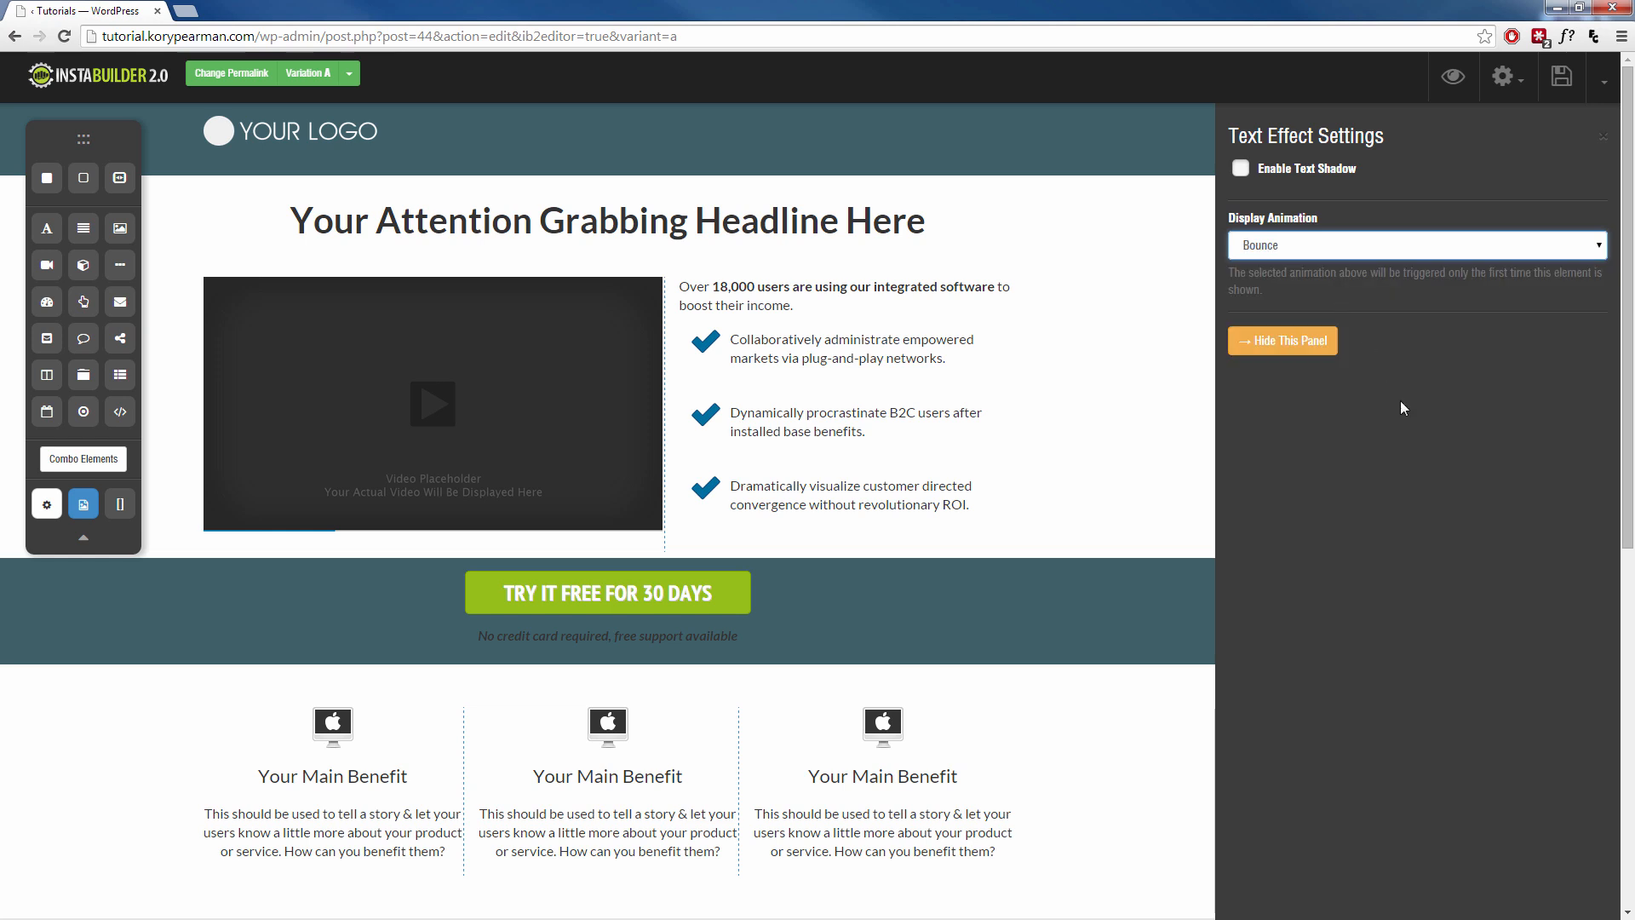
left_click(1282, 341)
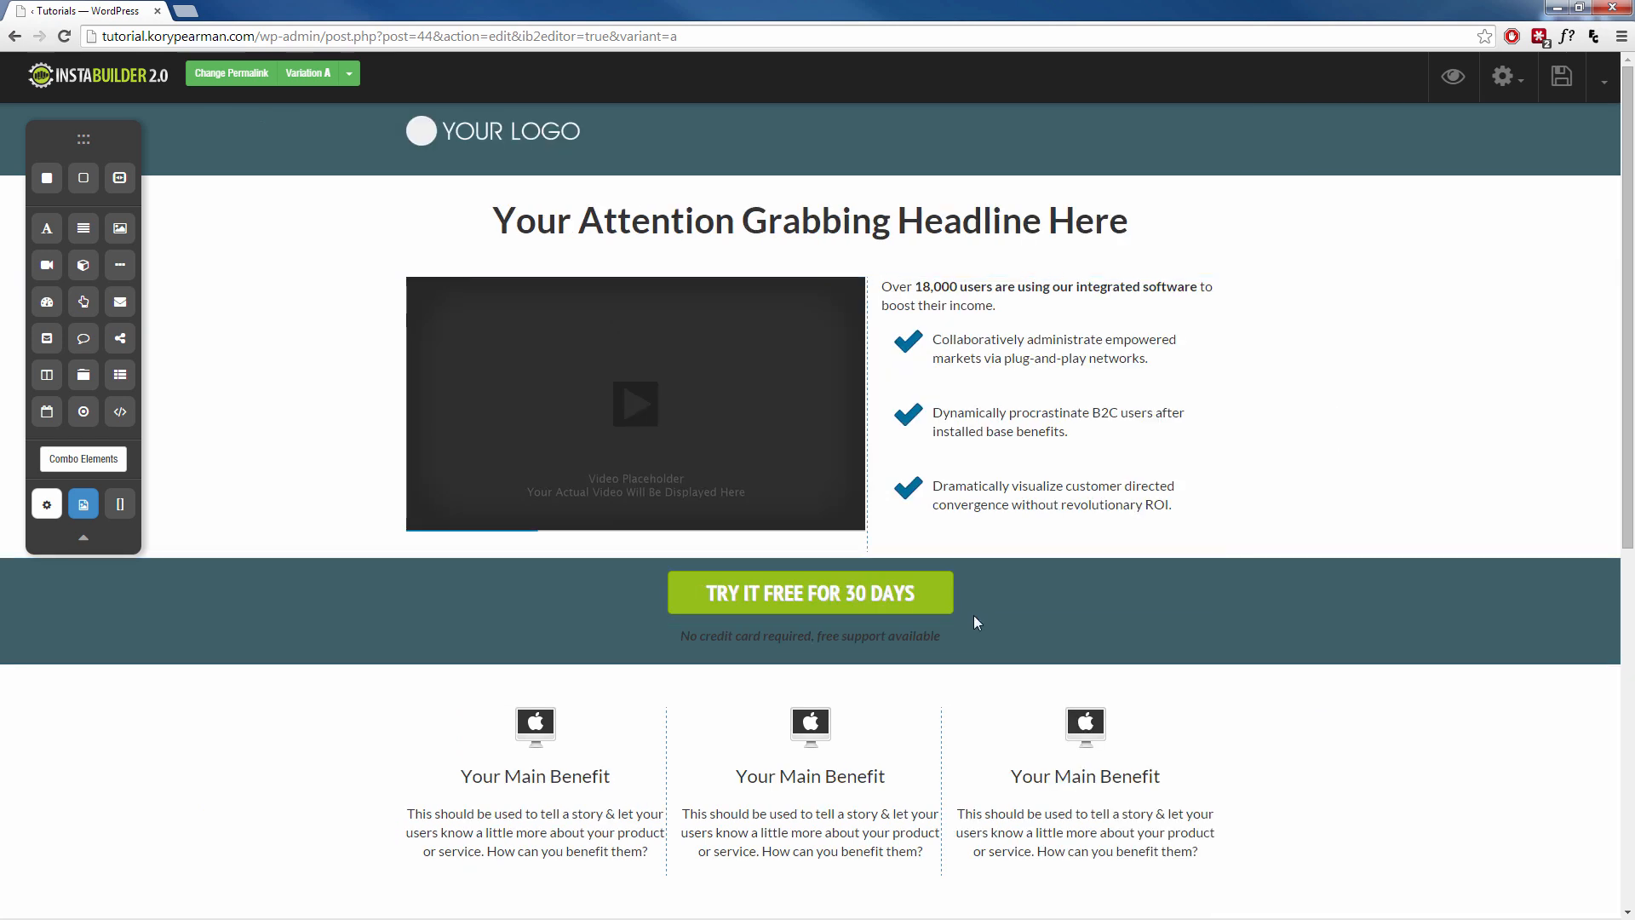
Step: Give the TRY IT FREE FOR 30 DAYS button the Highlight display animation and hide its settings
left_click(811, 593)
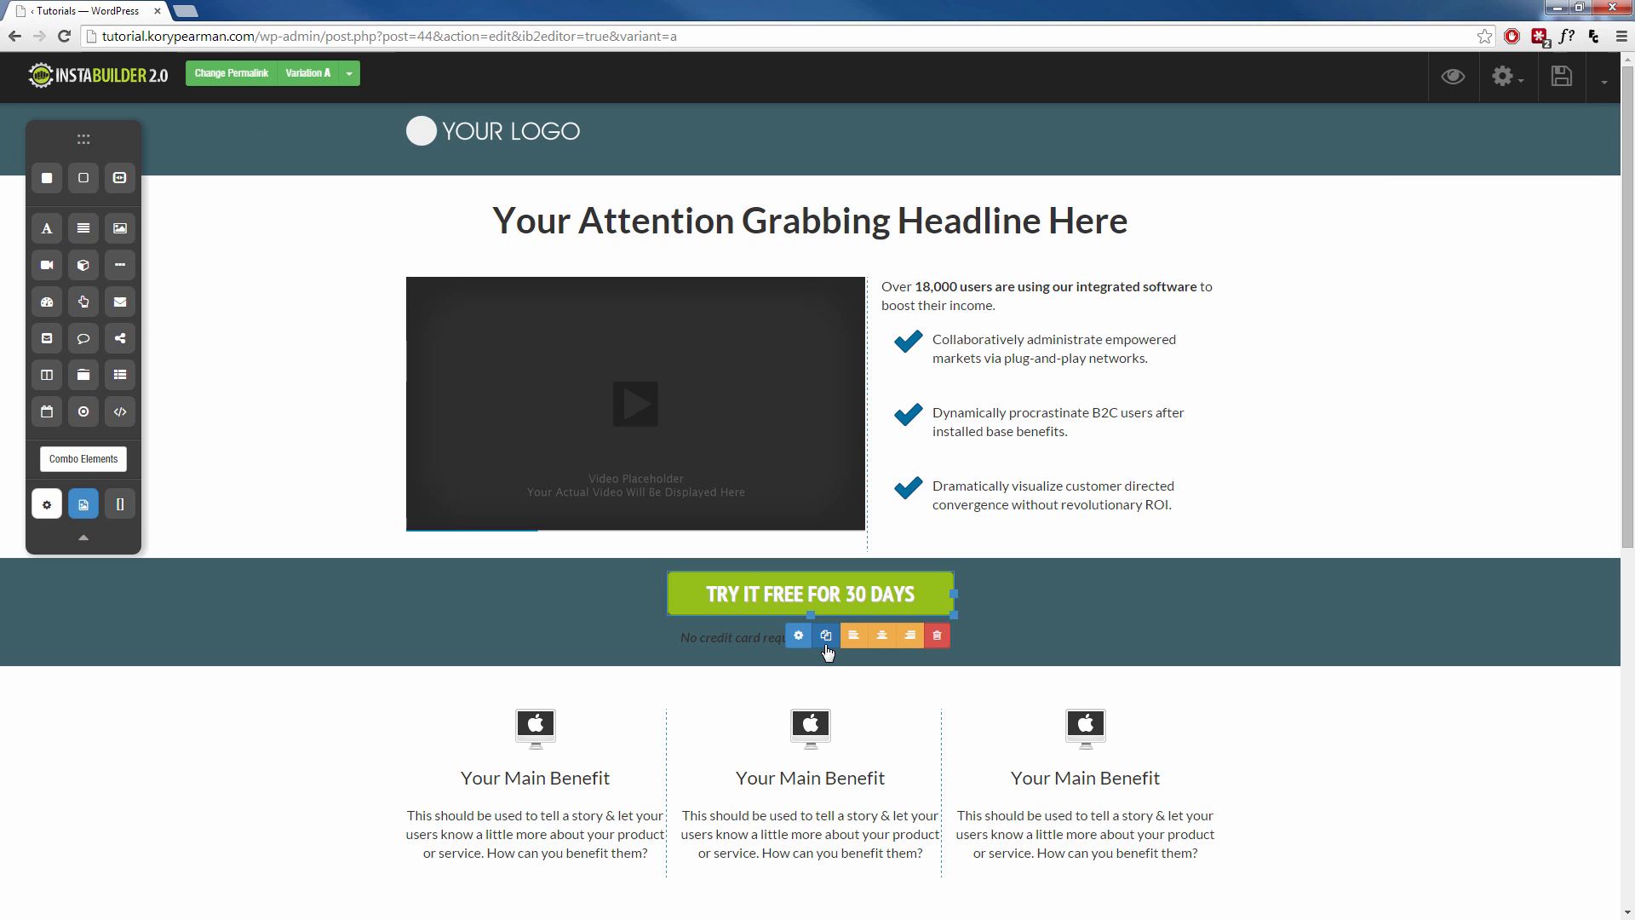
left_click(797, 633)
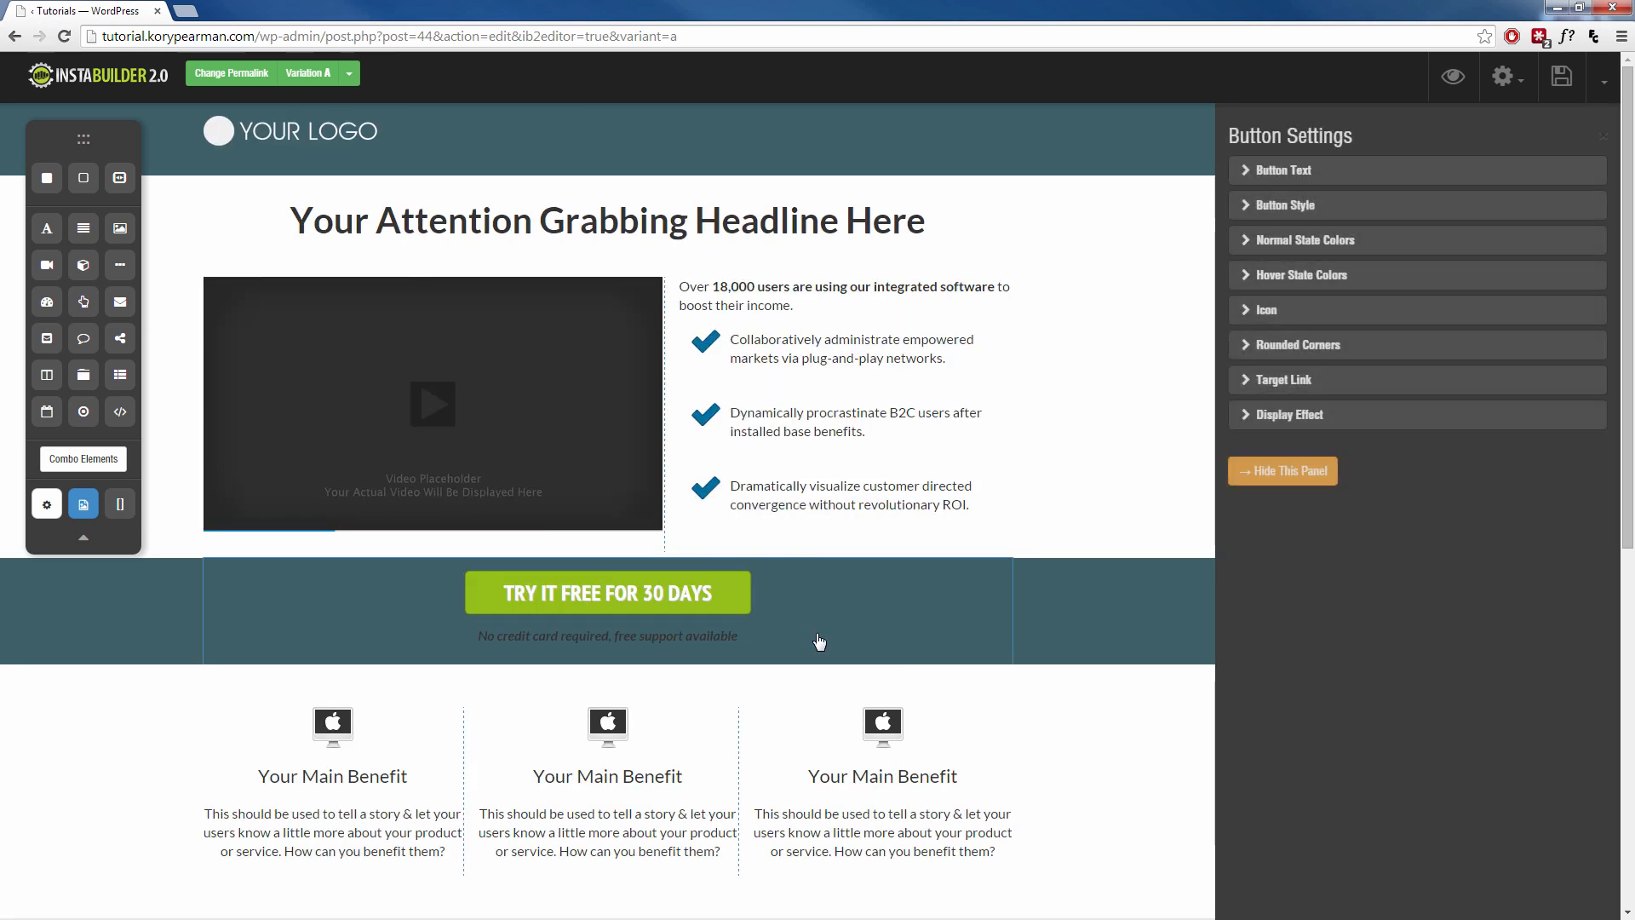
mouse_move(1302, 447)
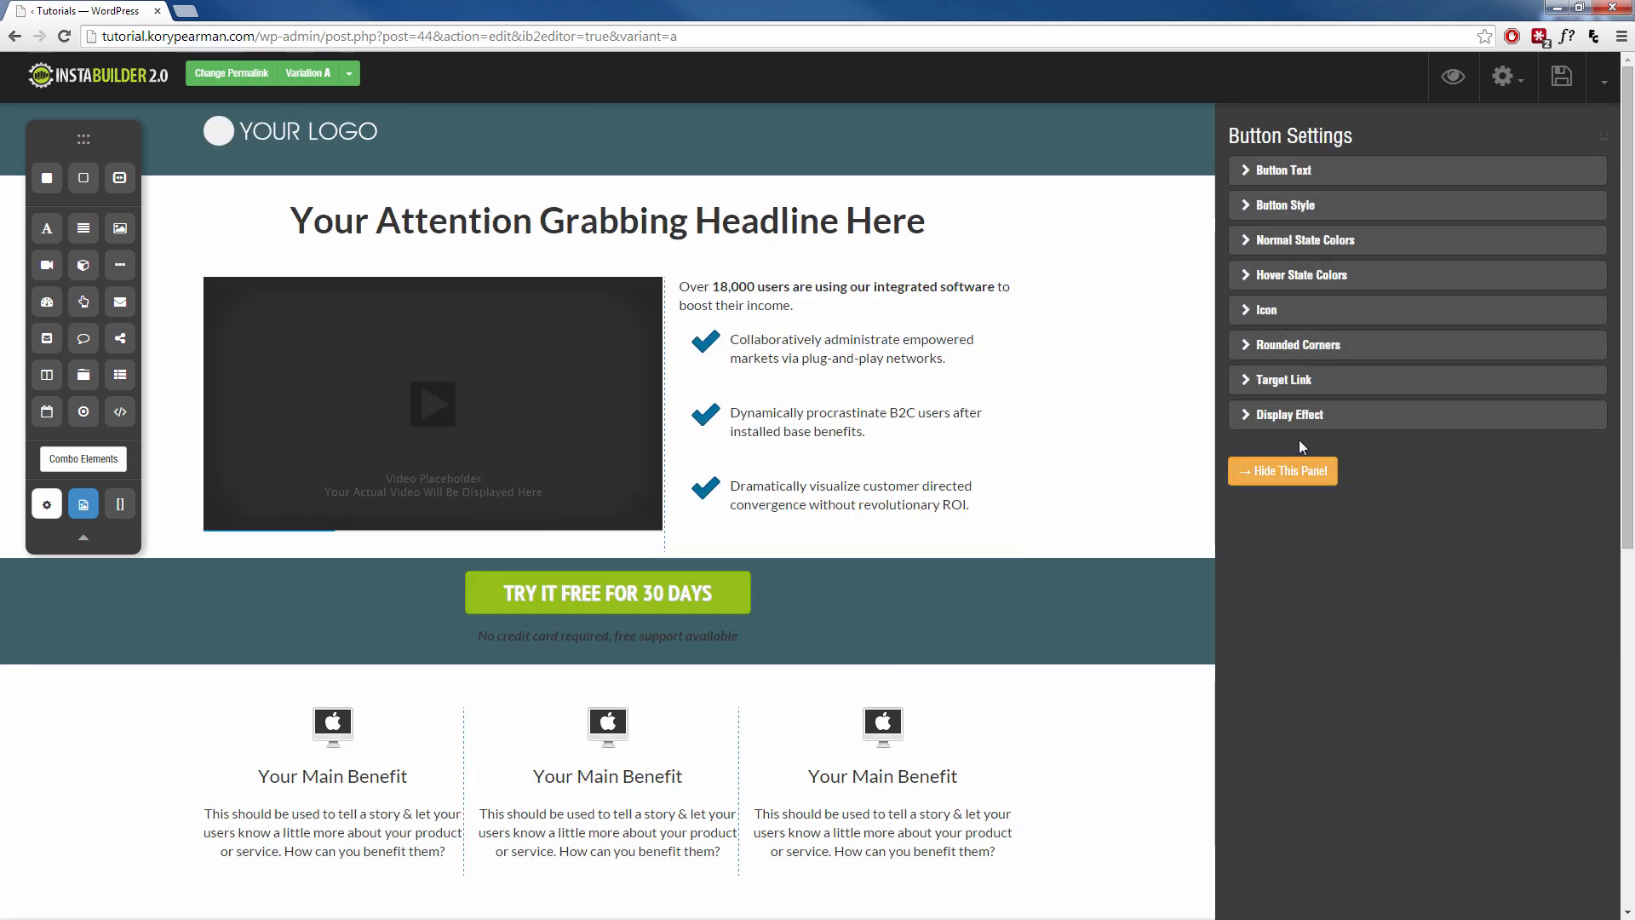
left_click(1289, 414)
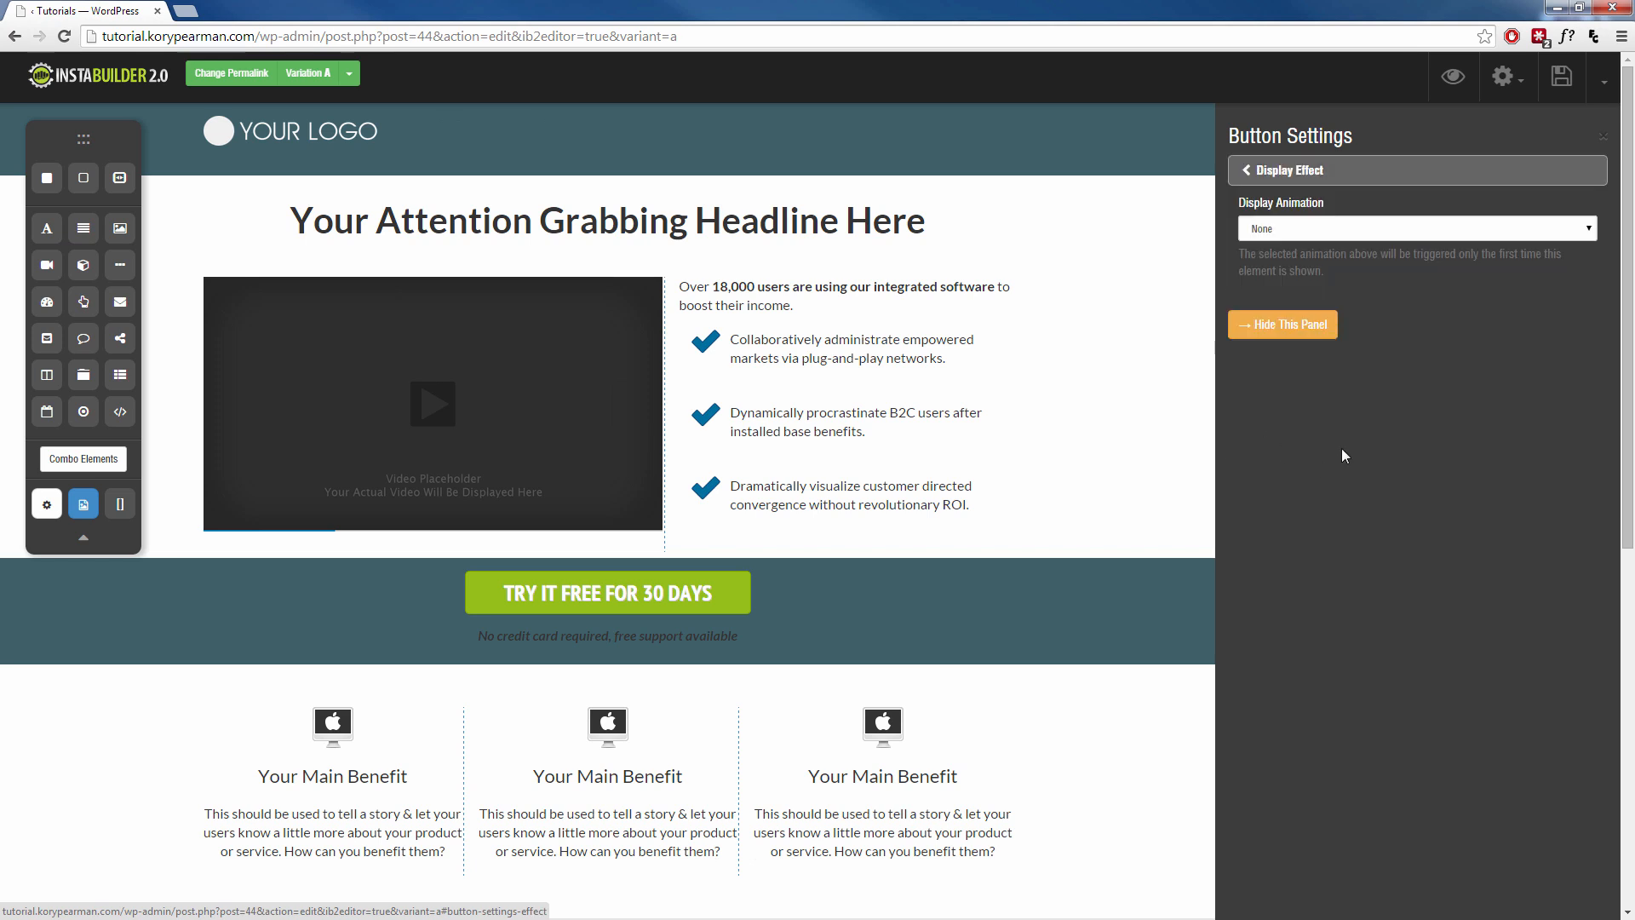
left_click(1417, 229)
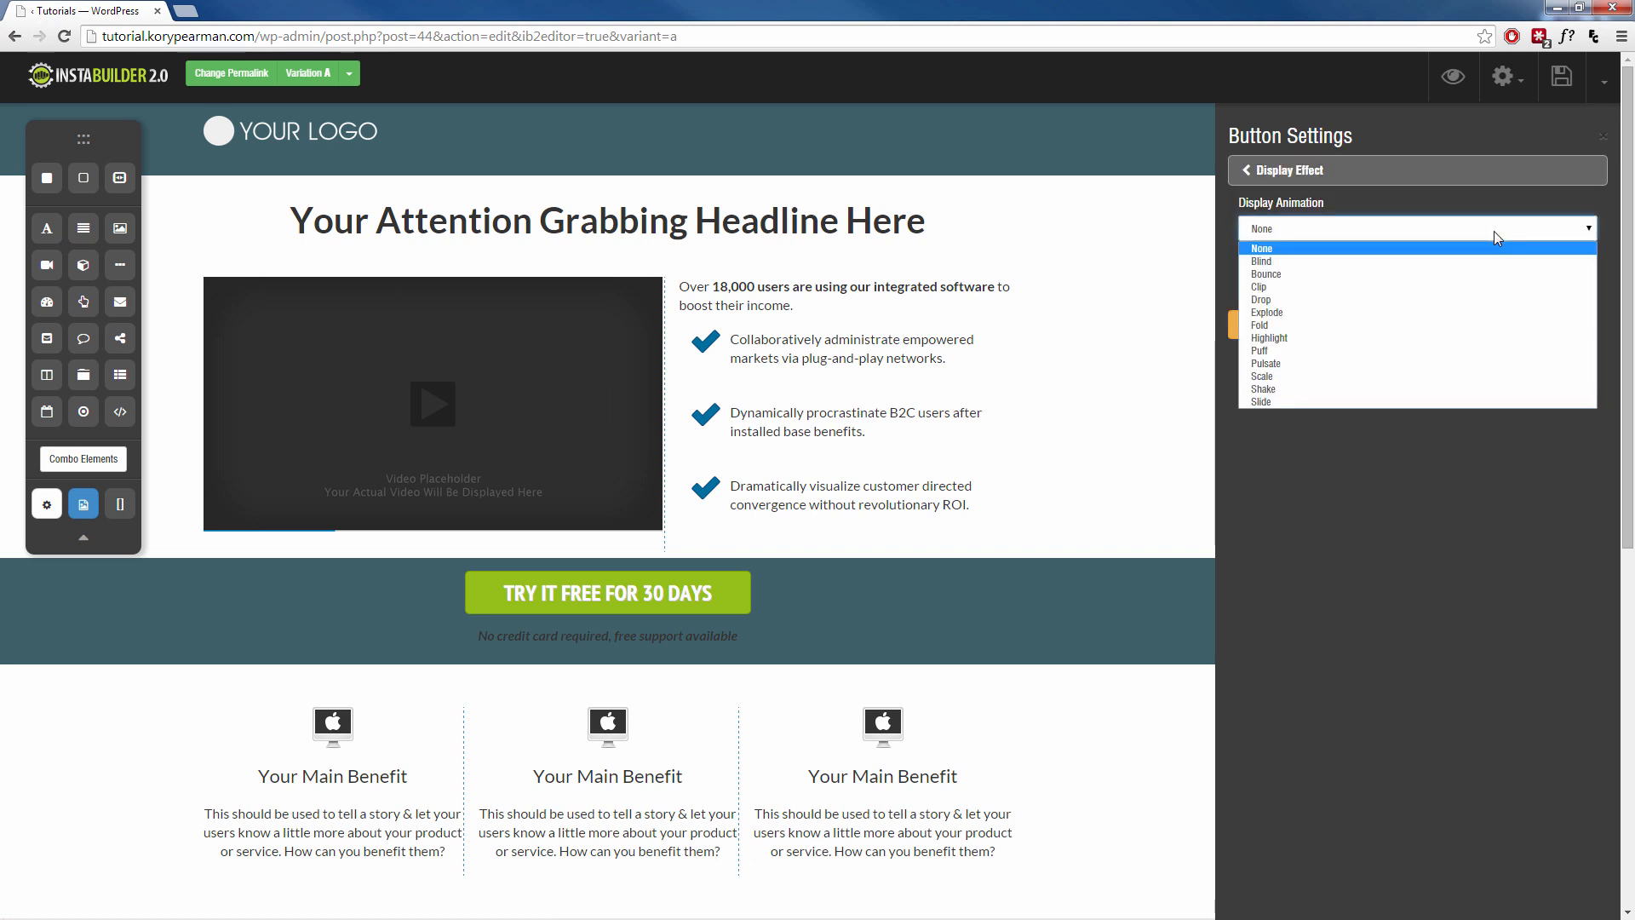
mouse_move(1441, 351)
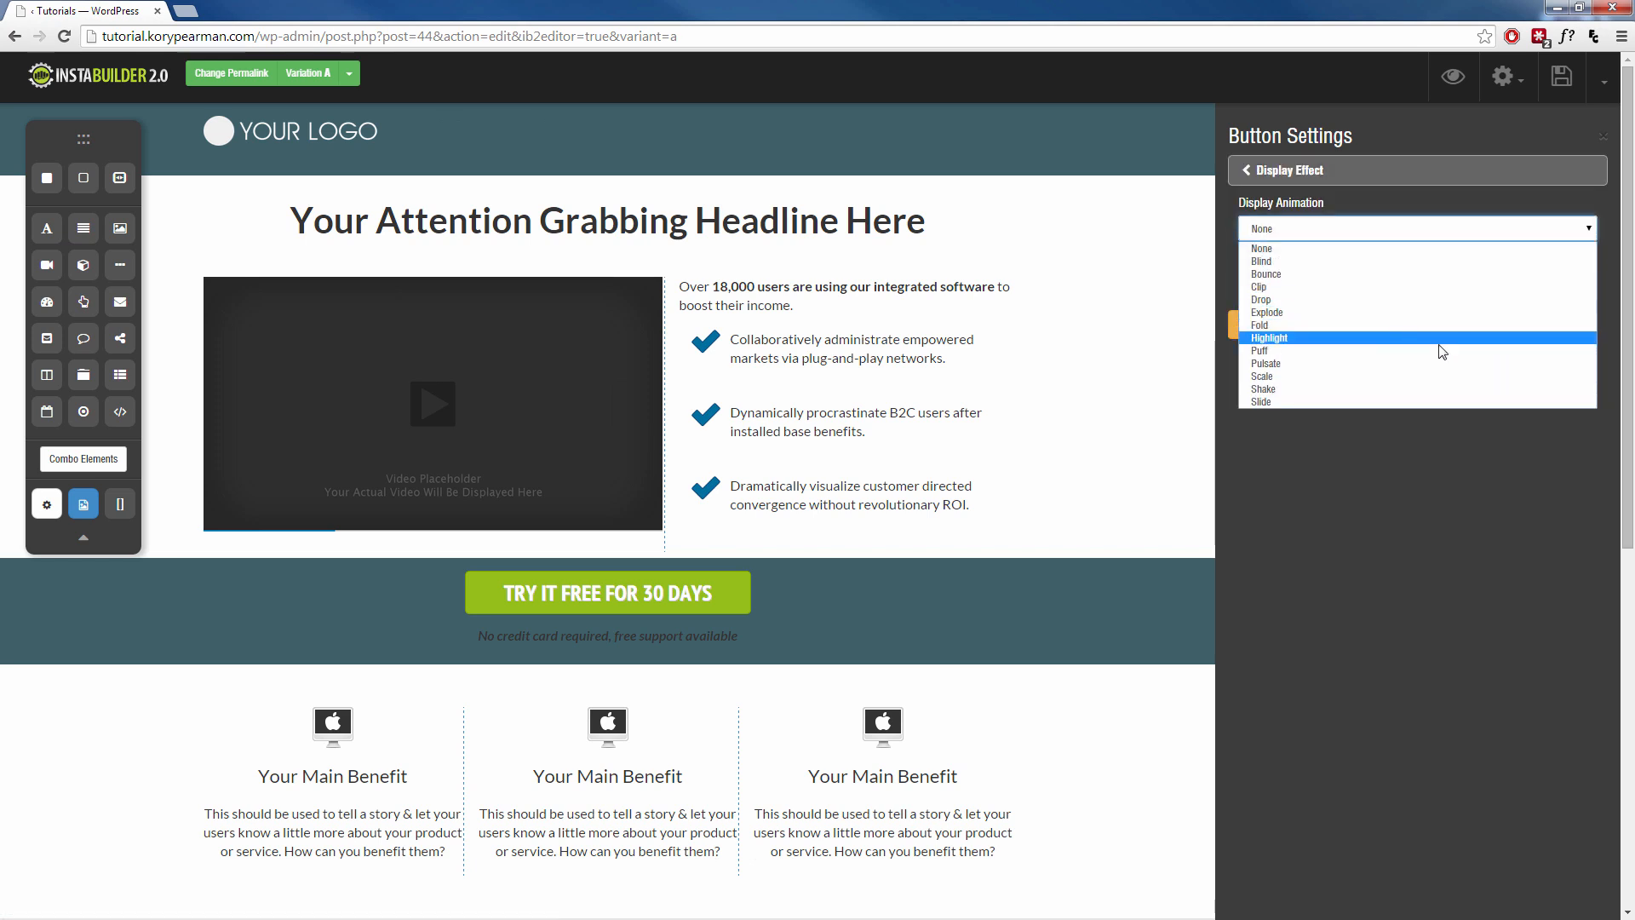
left_click(1268, 337)
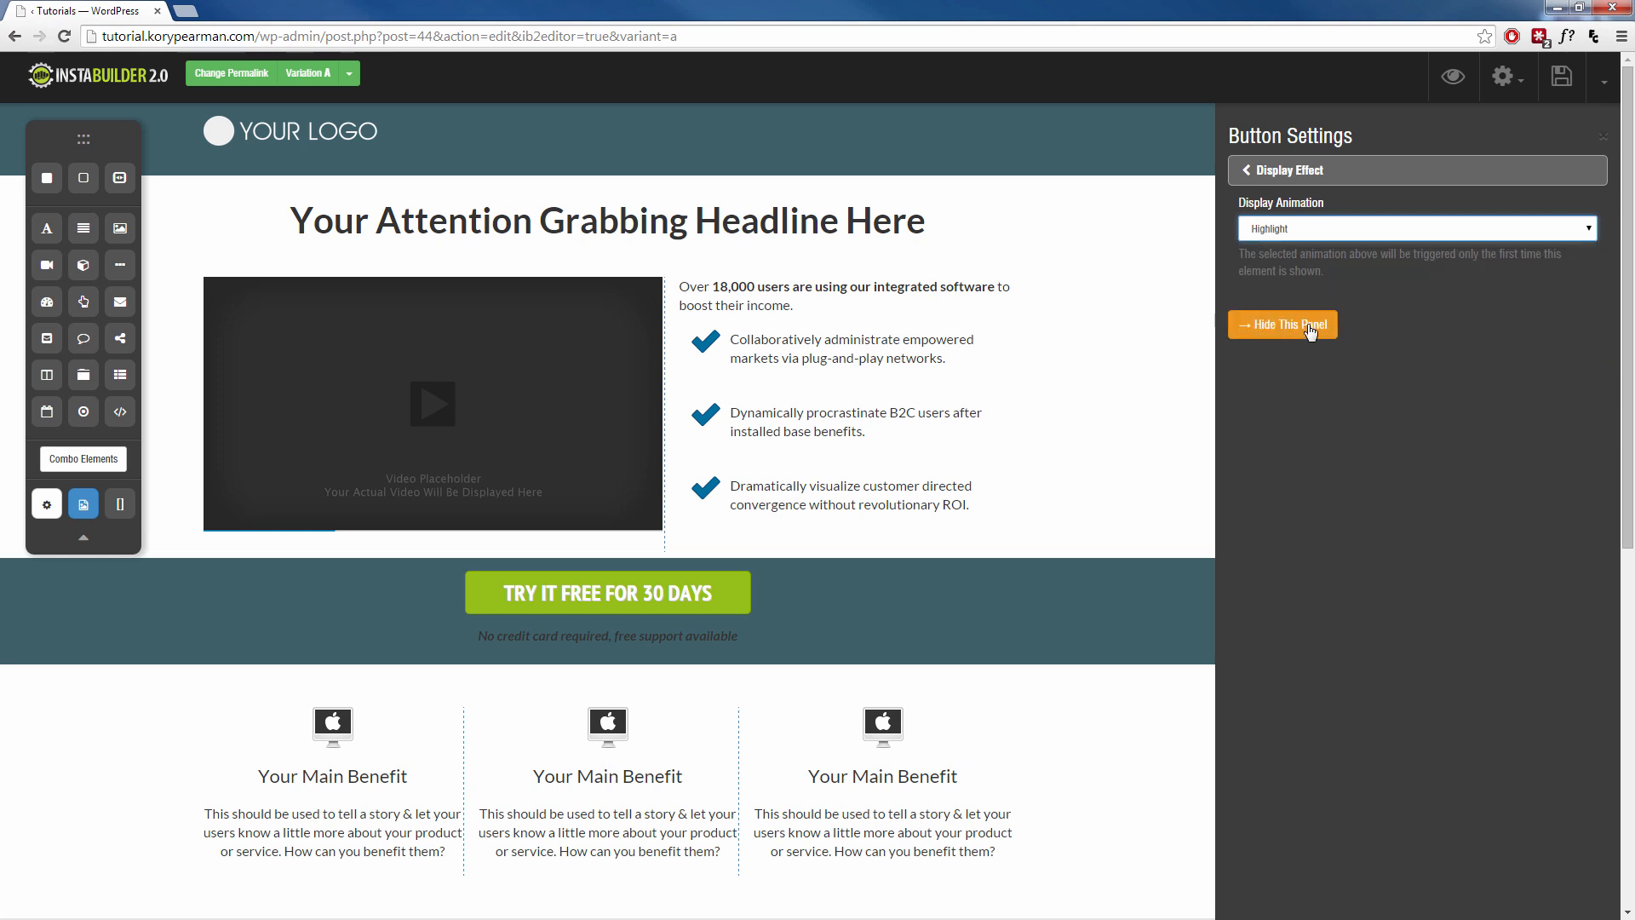
left_click(1282, 323)
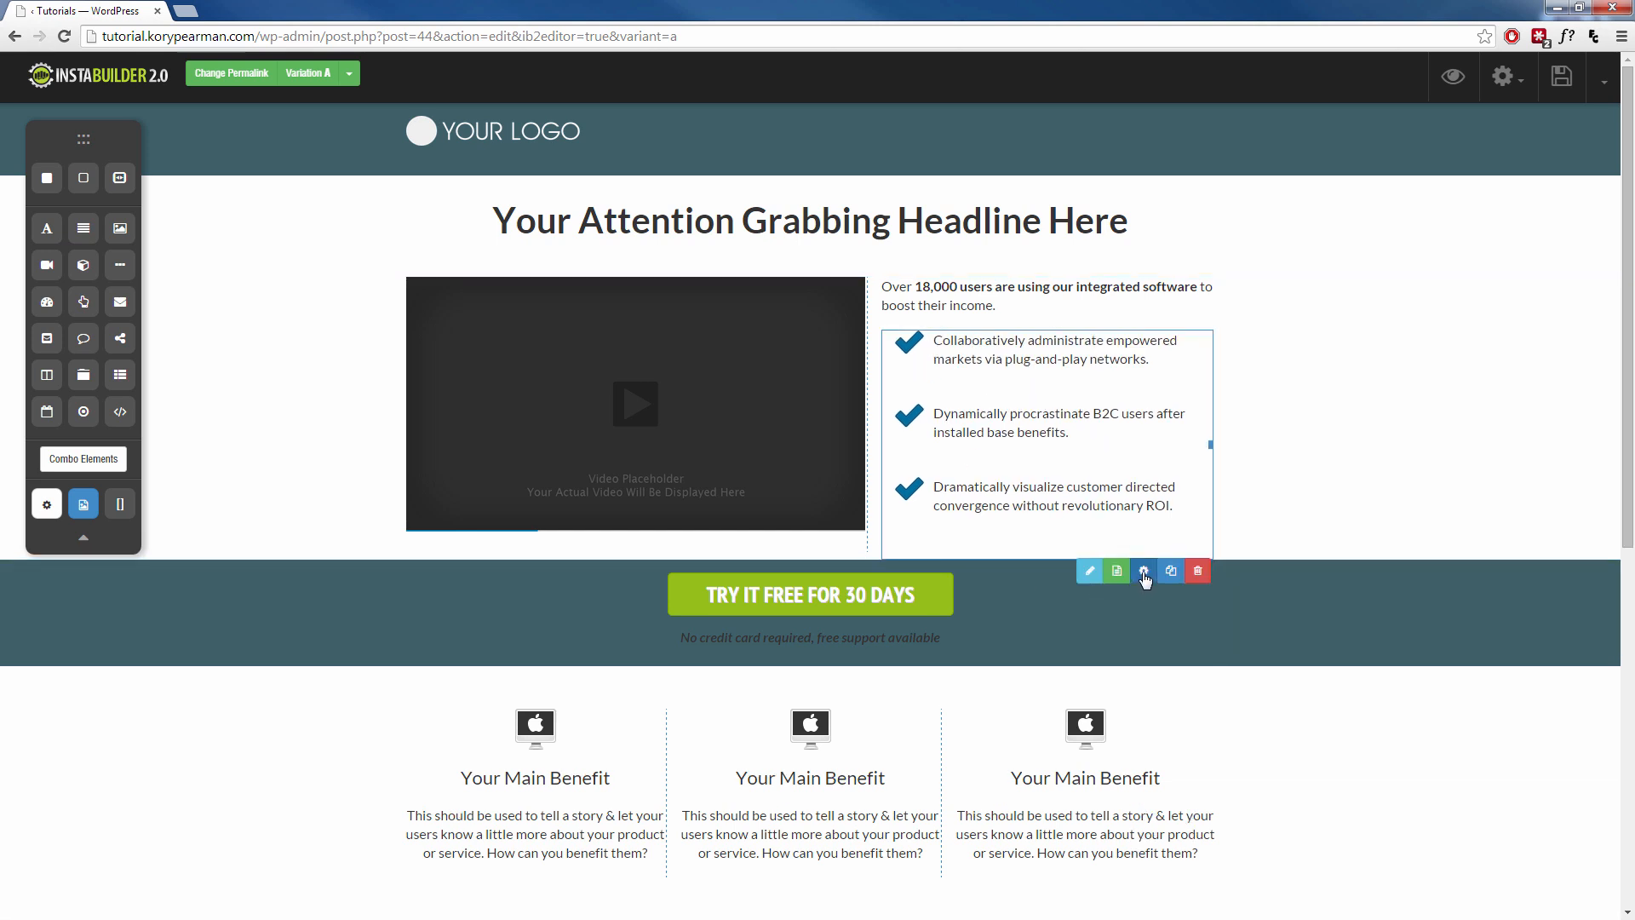
left_click(1142, 570)
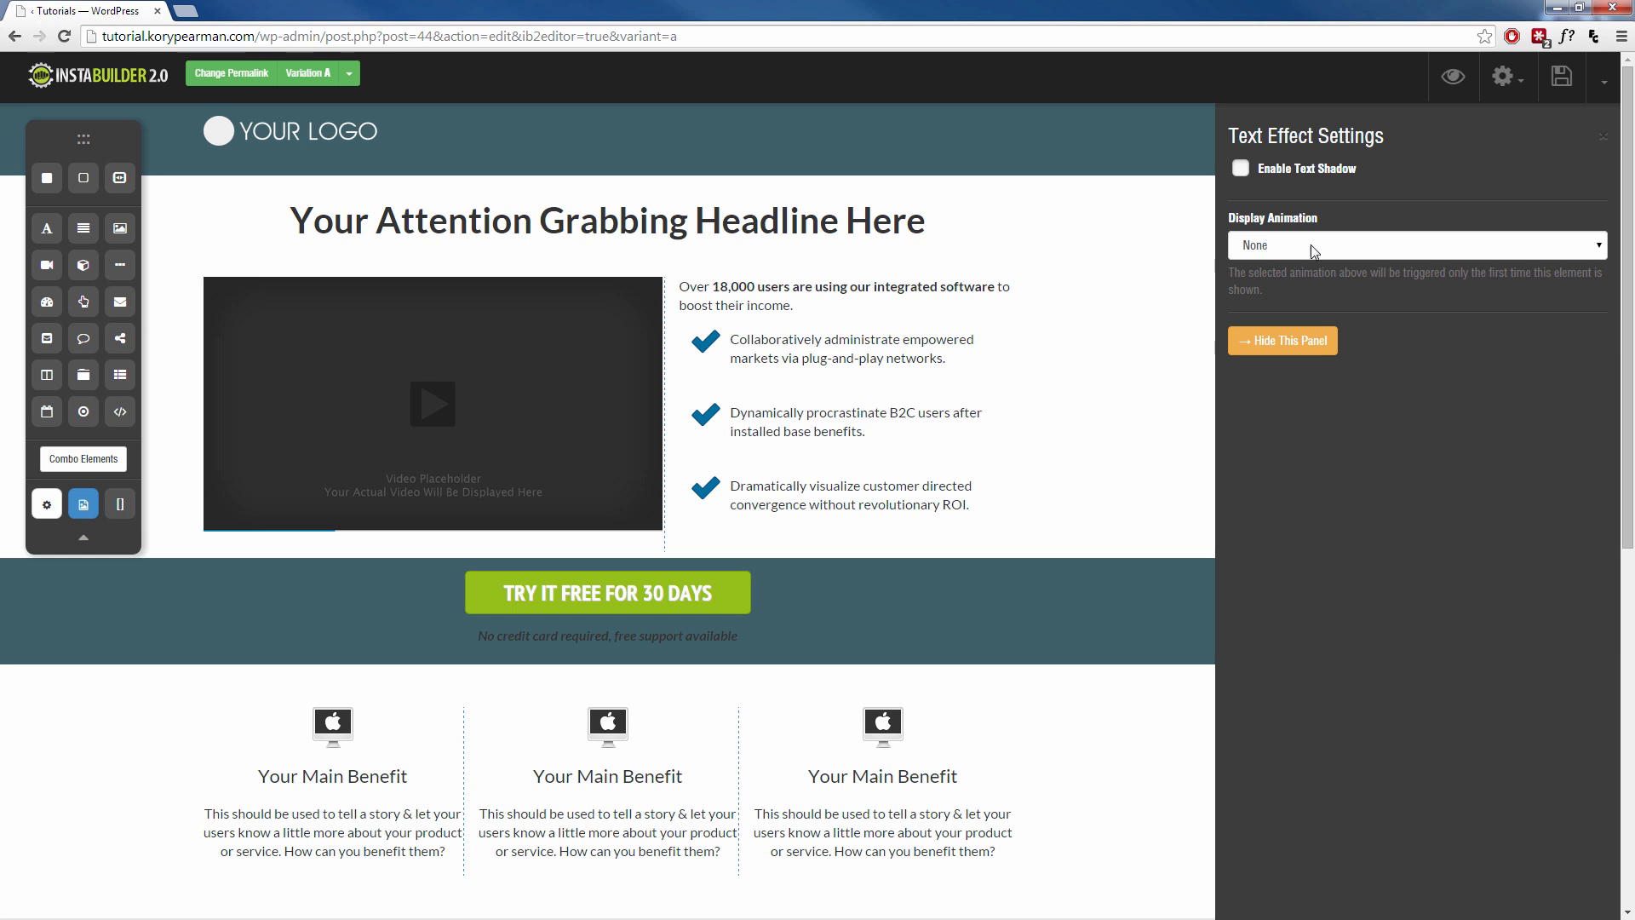
left_click(1417, 246)
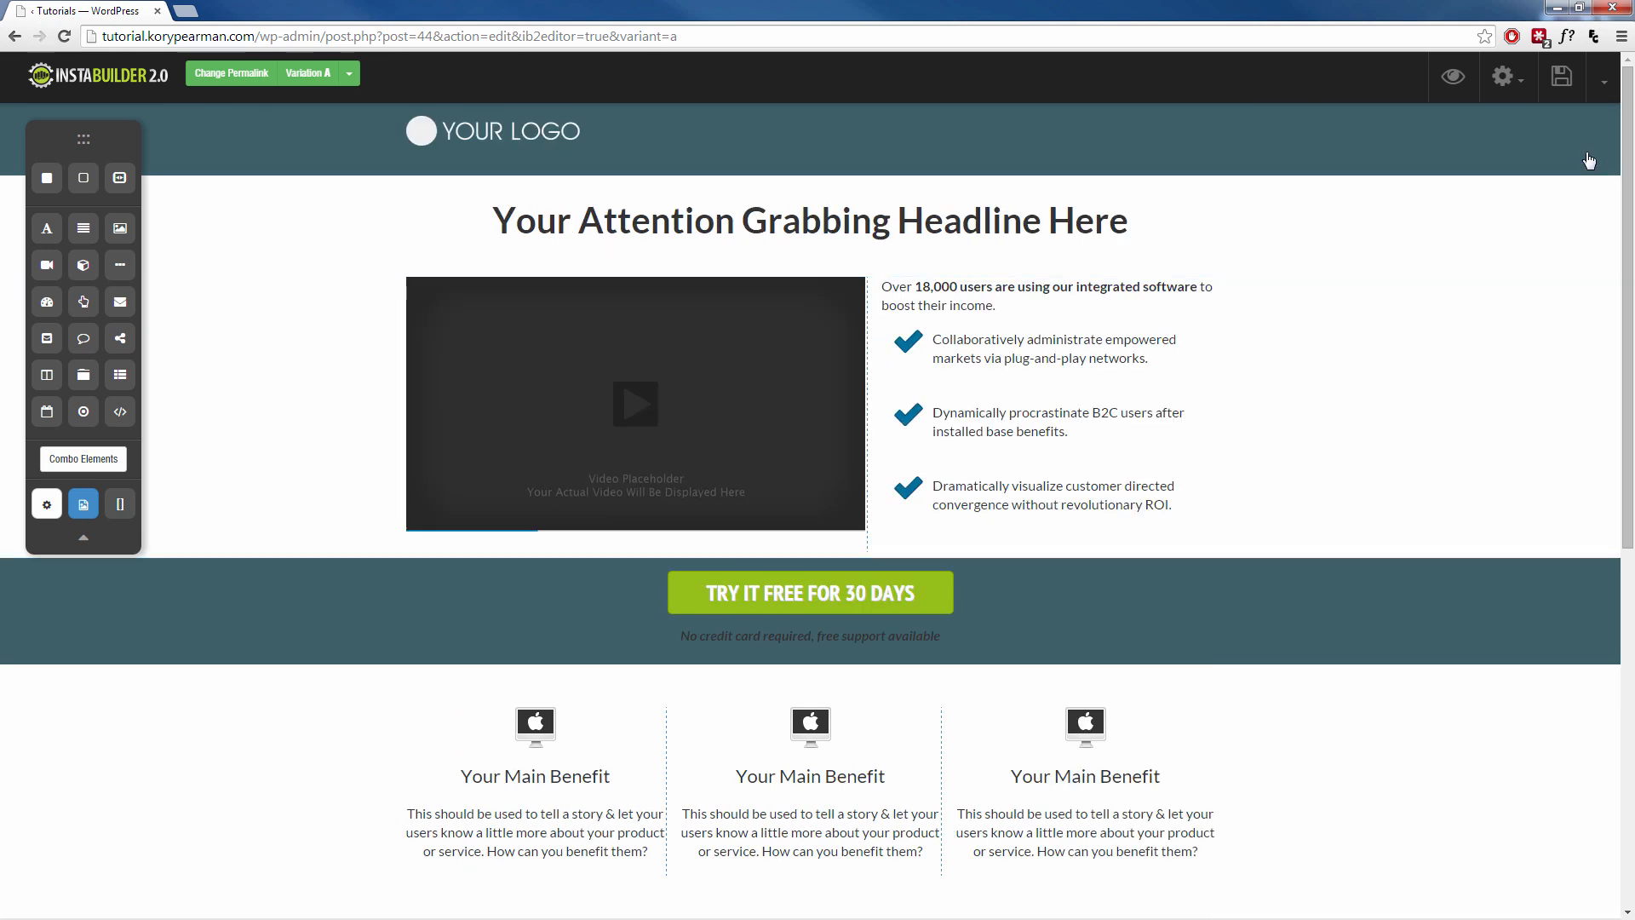
Step: Preview the sales page live in a new browser tab
left_click(1560, 77)
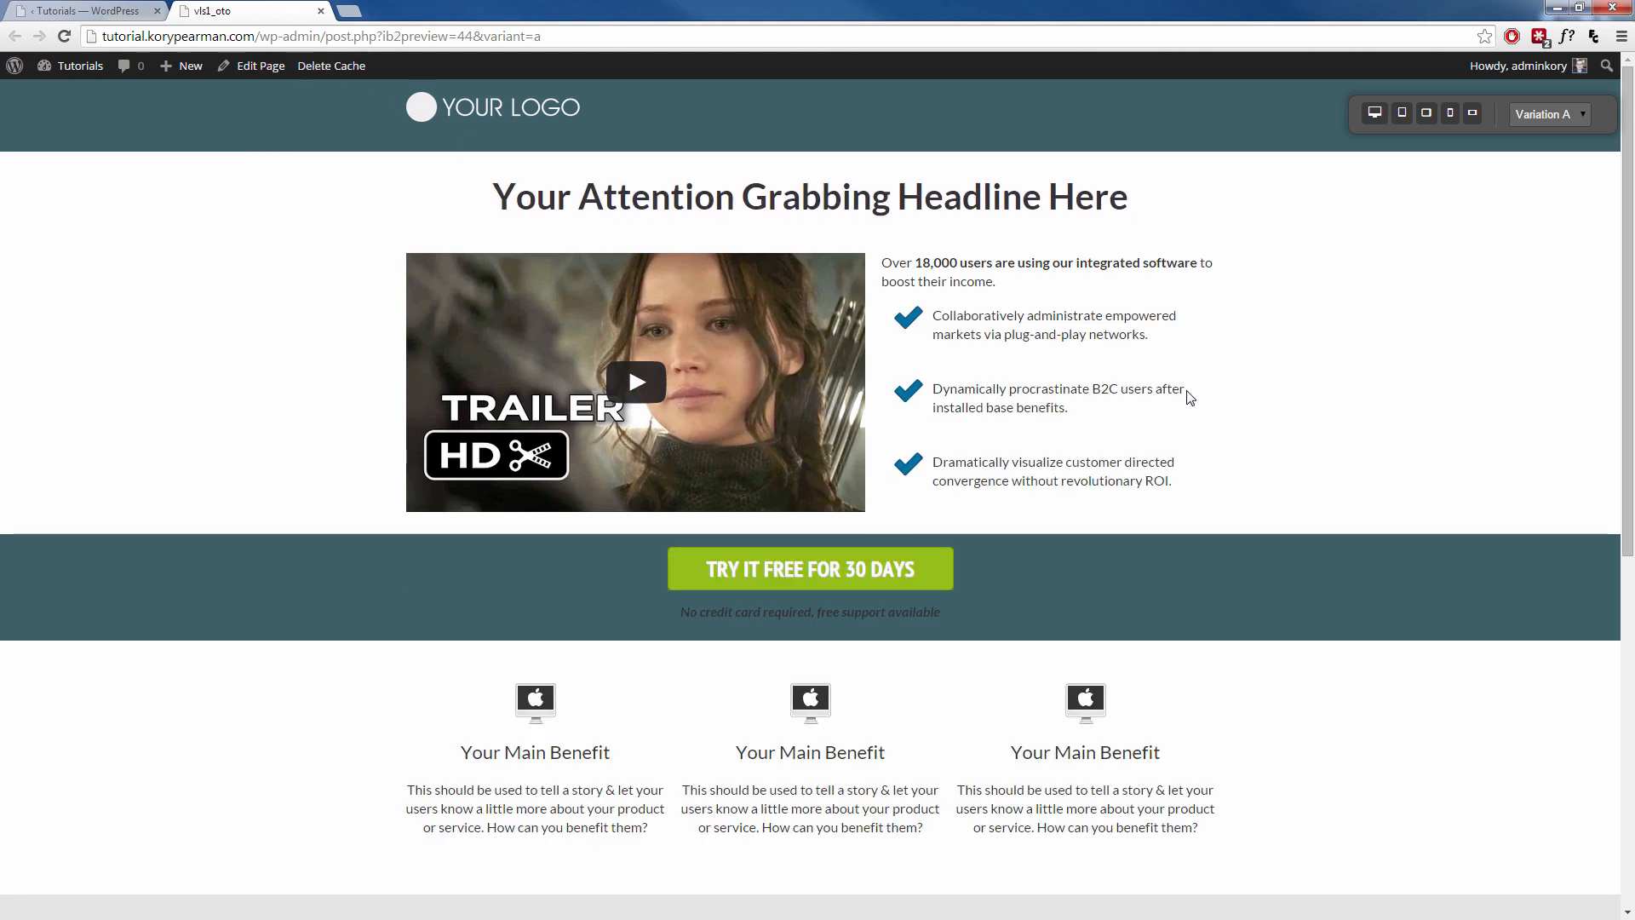
mouse_move(873, 564)
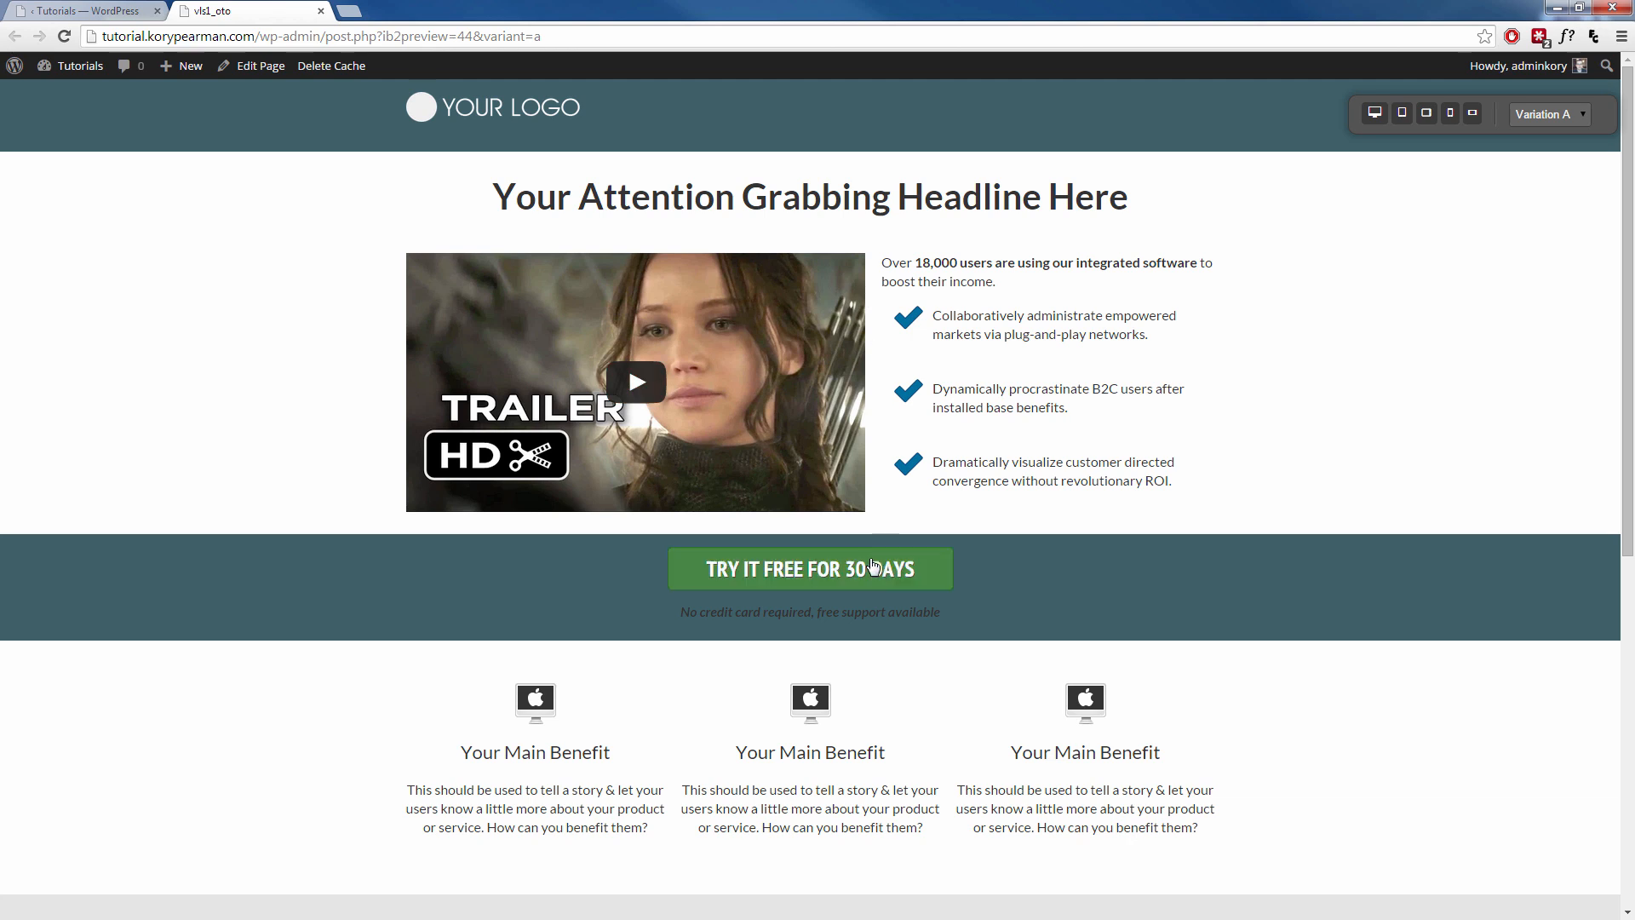
mouse_move(921, 543)
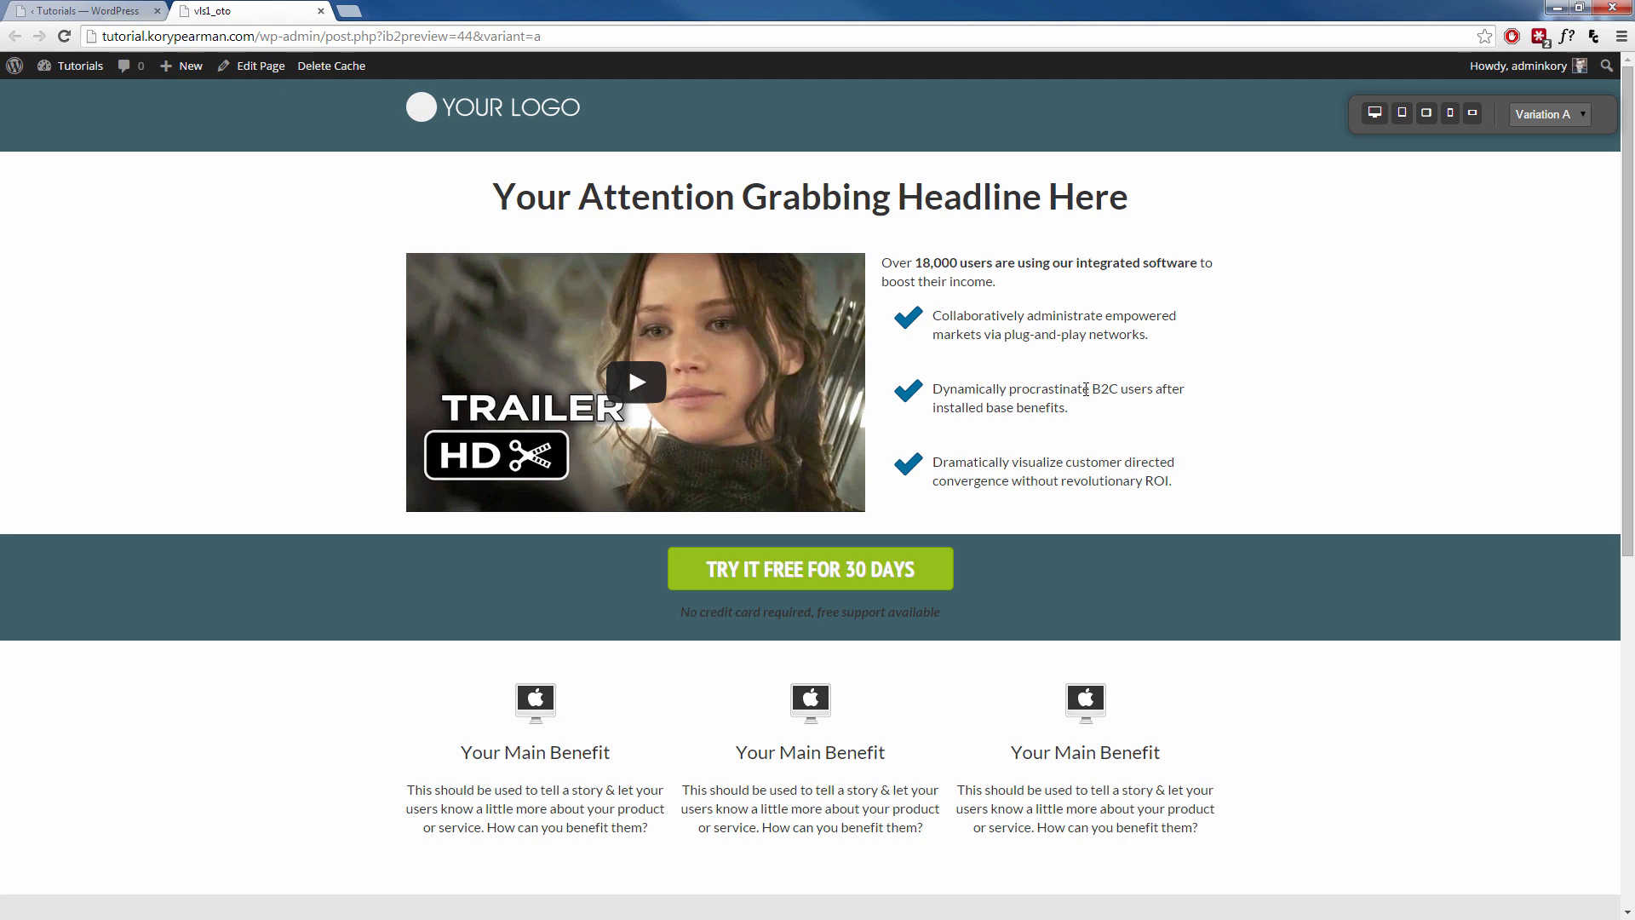
mouse_move(1077, 383)
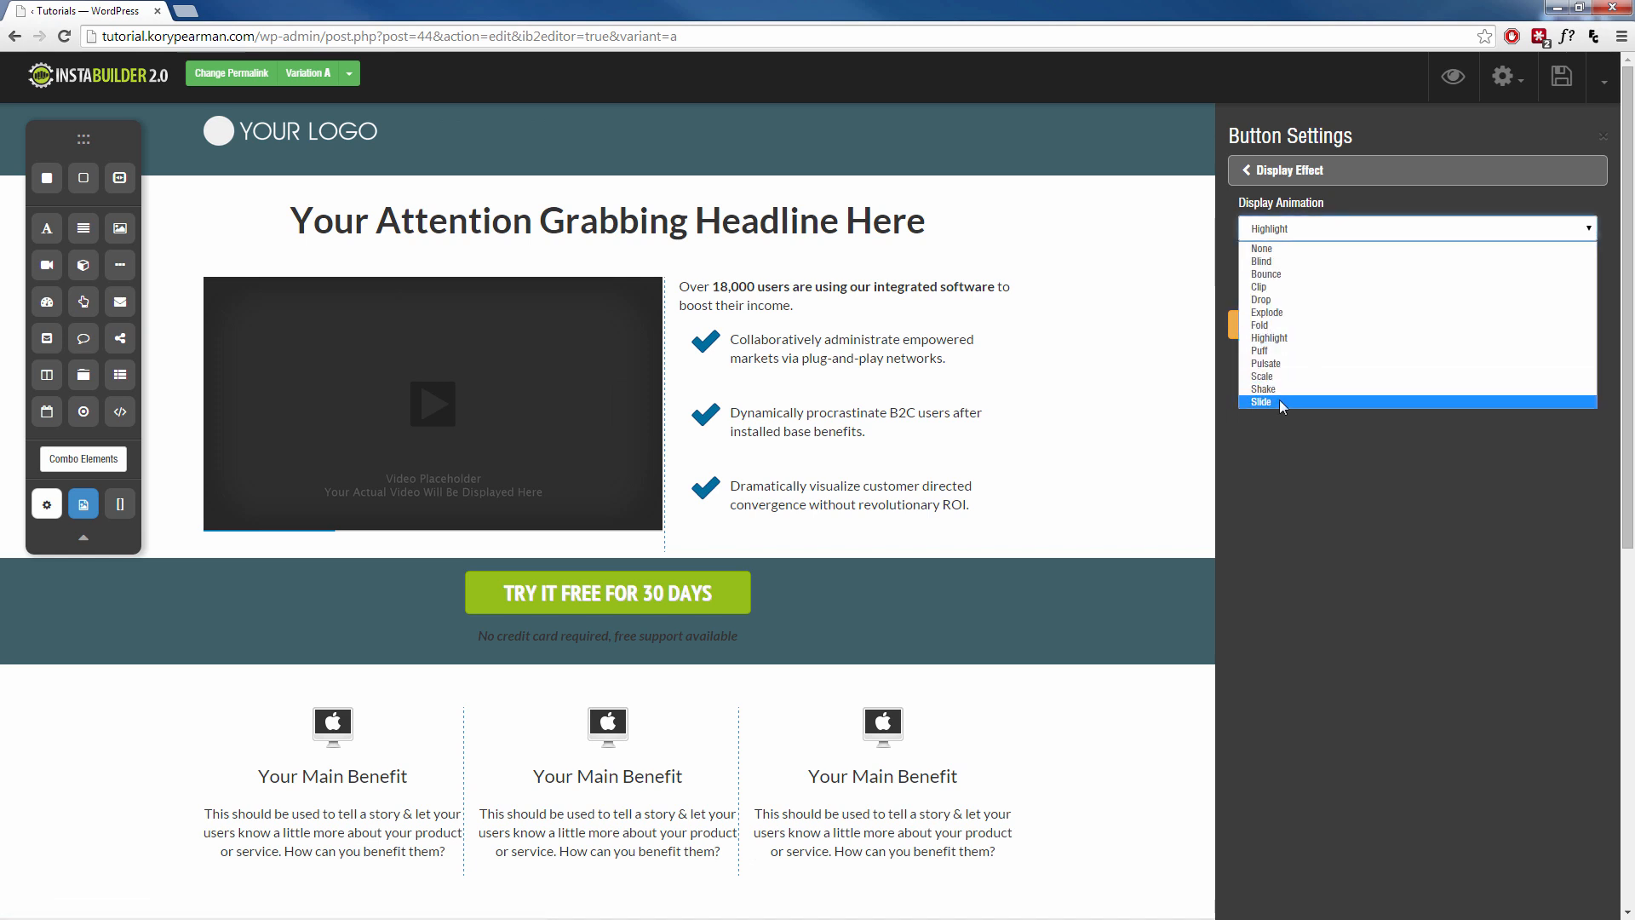
Step: Switch the button's display animation to Slide and save the page
left_click(1260, 400)
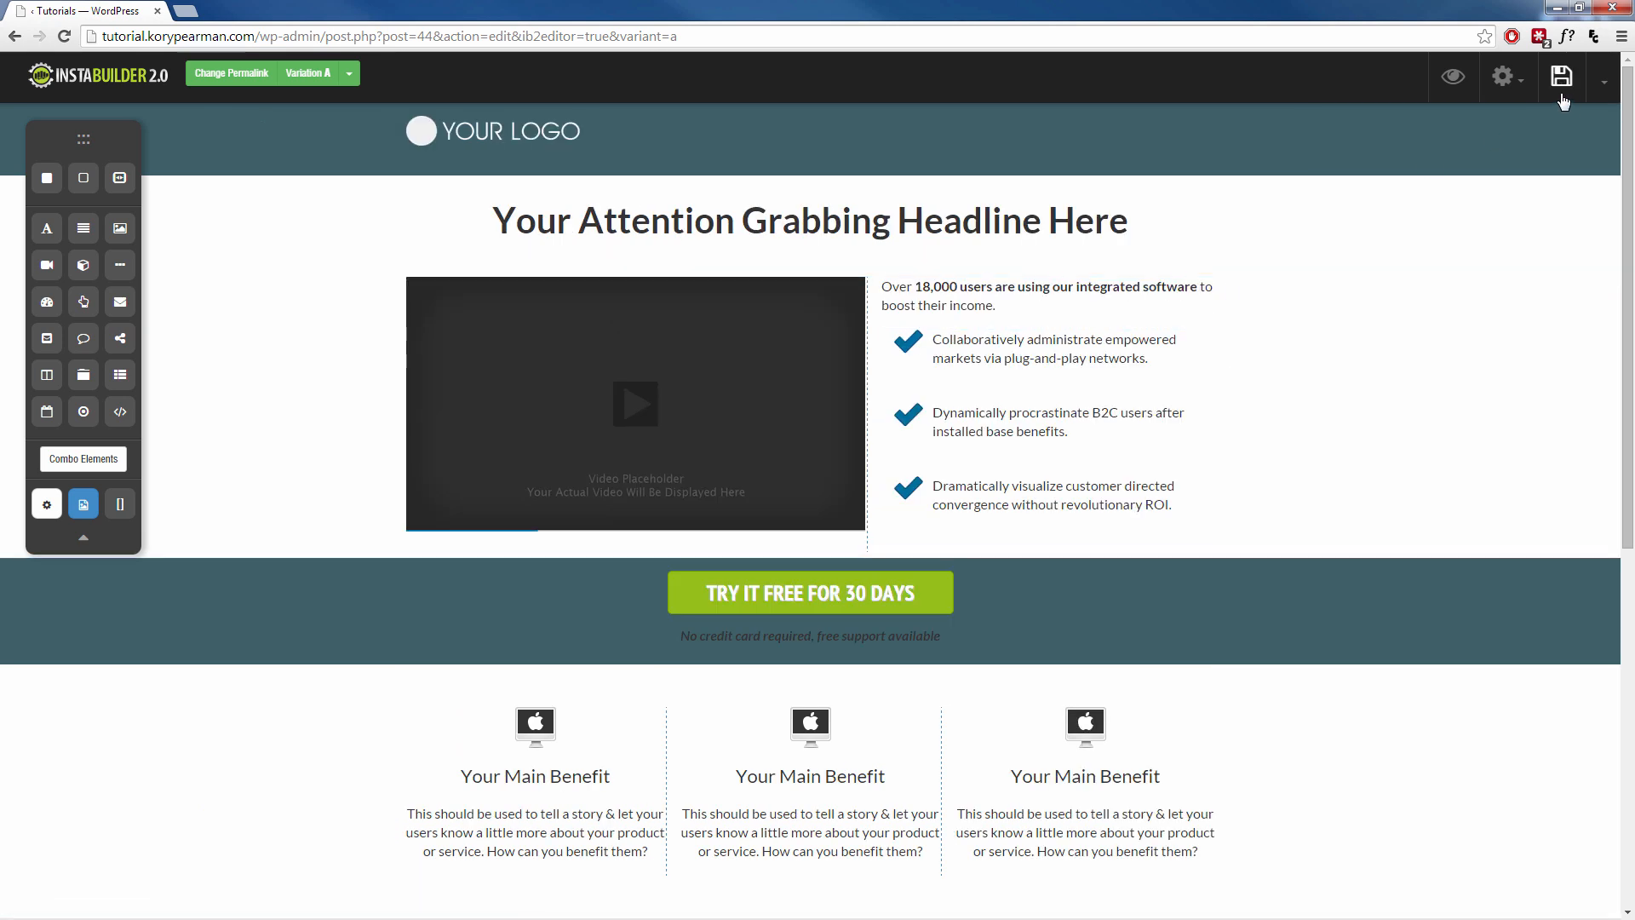
left_click(1452, 77)
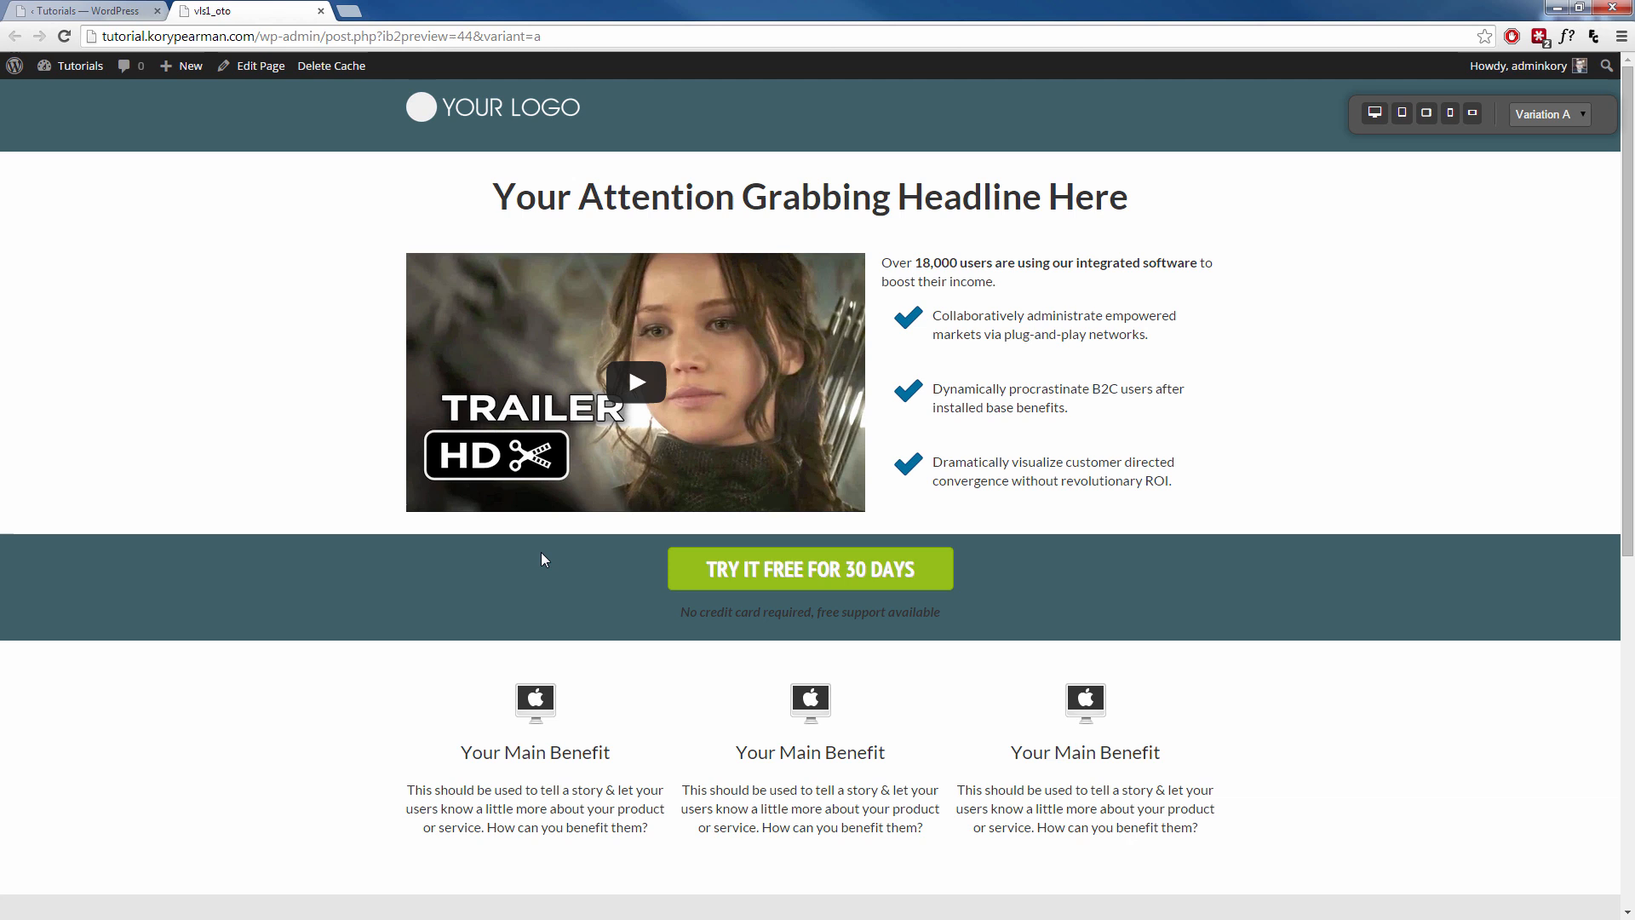
mouse_move(532, 528)
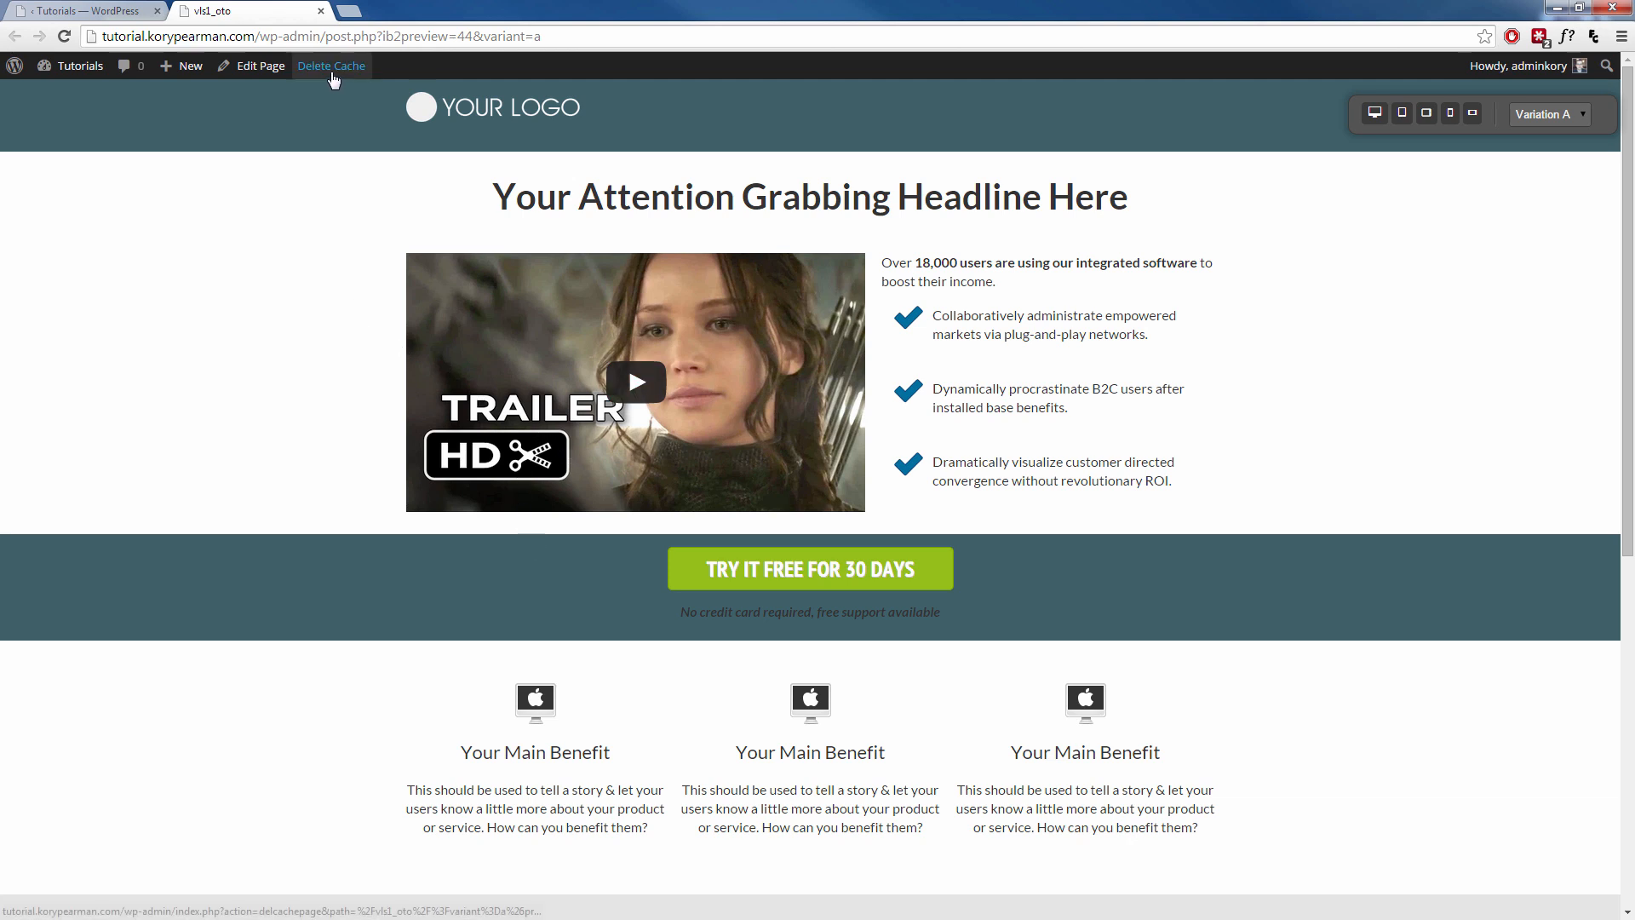
mouse_move(333, 78)
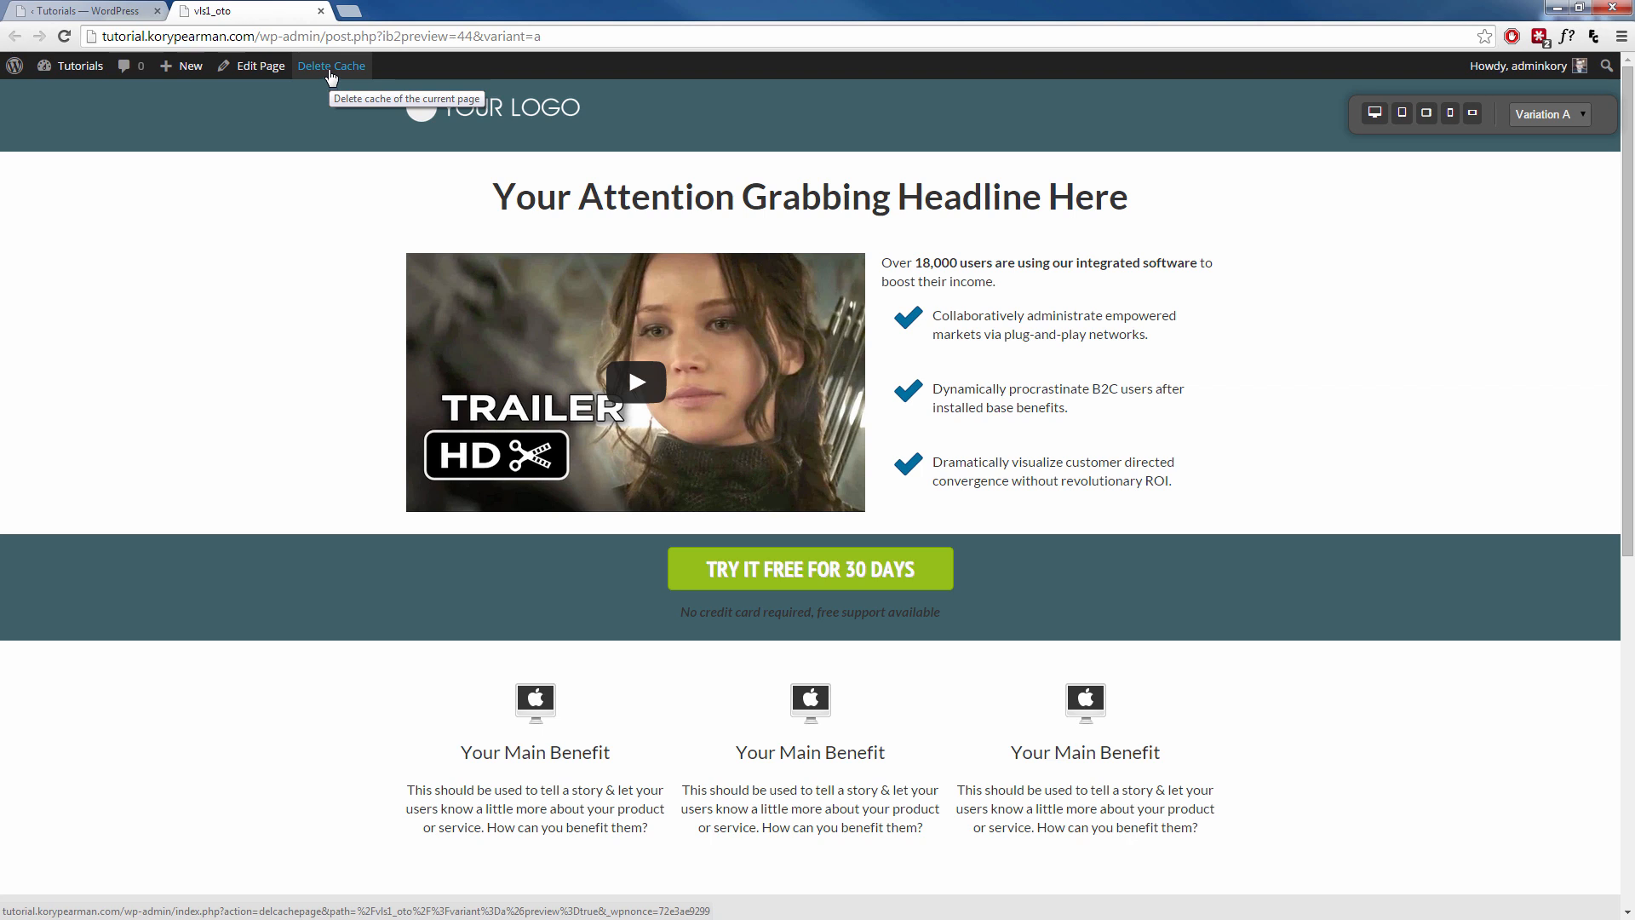
mouse_move(307, 184)
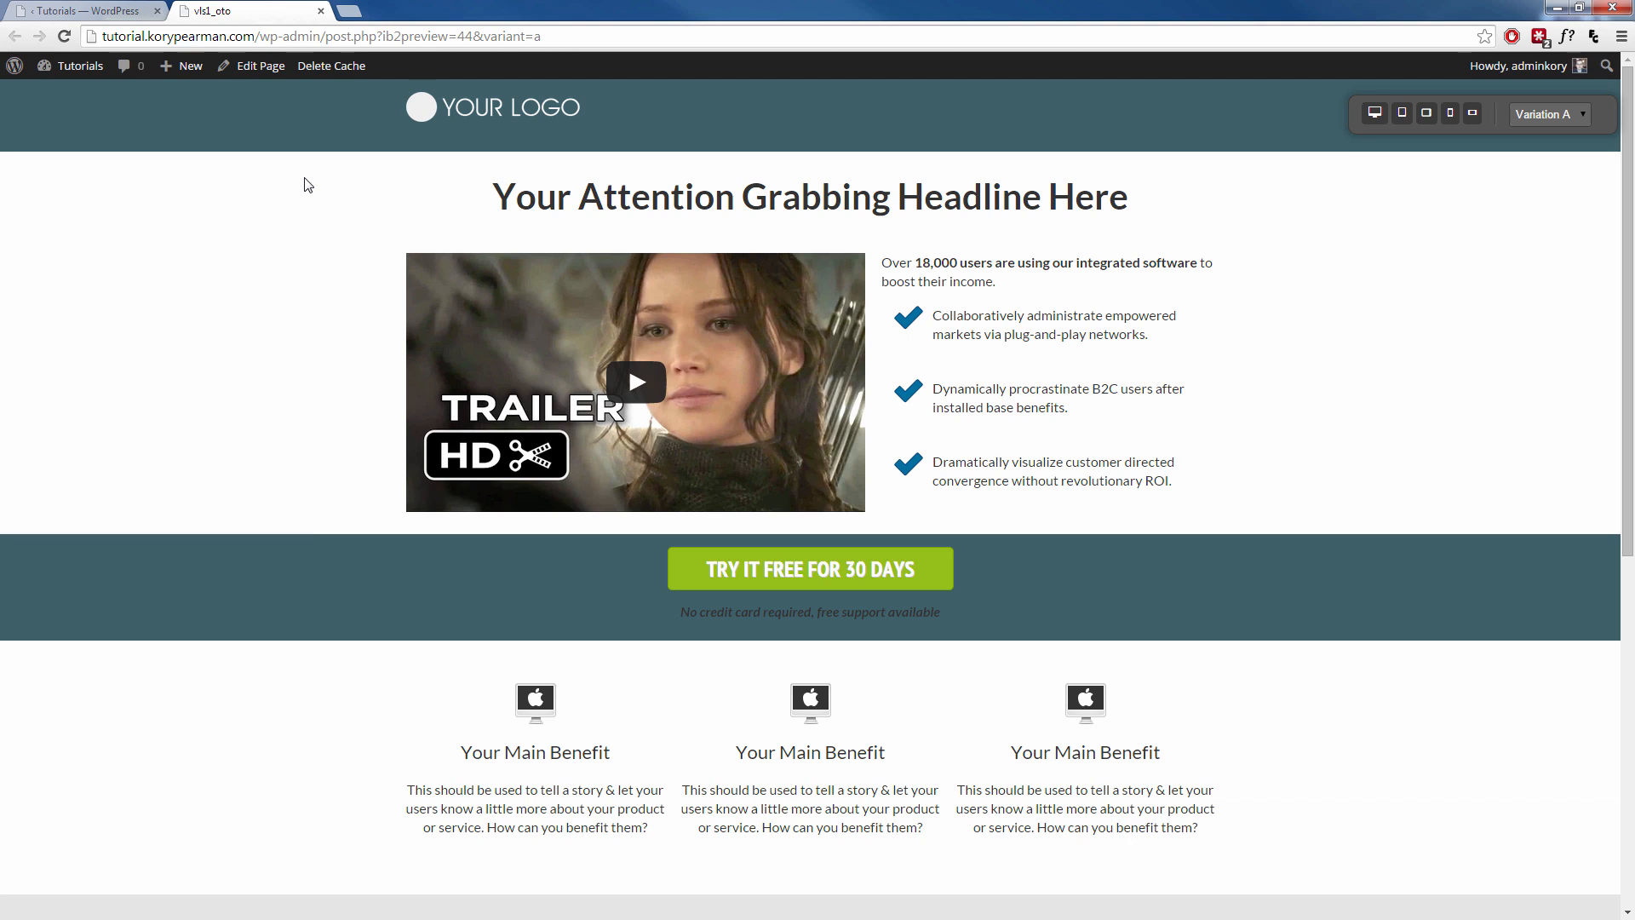
mouse_move(548, 201)
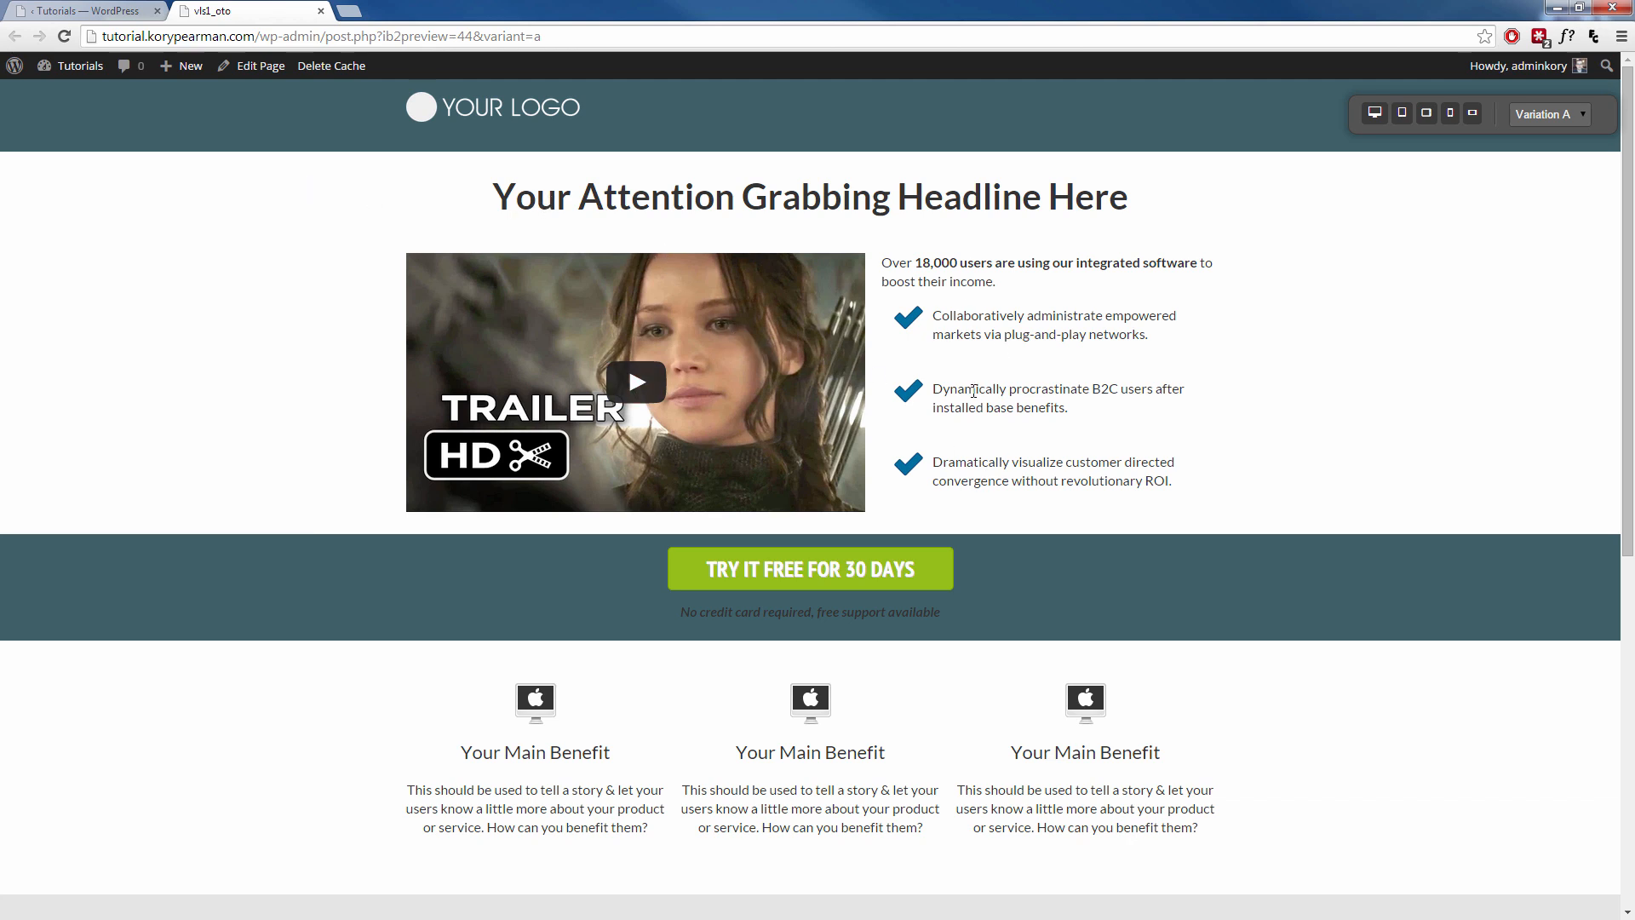
mouse_move(821, 603)
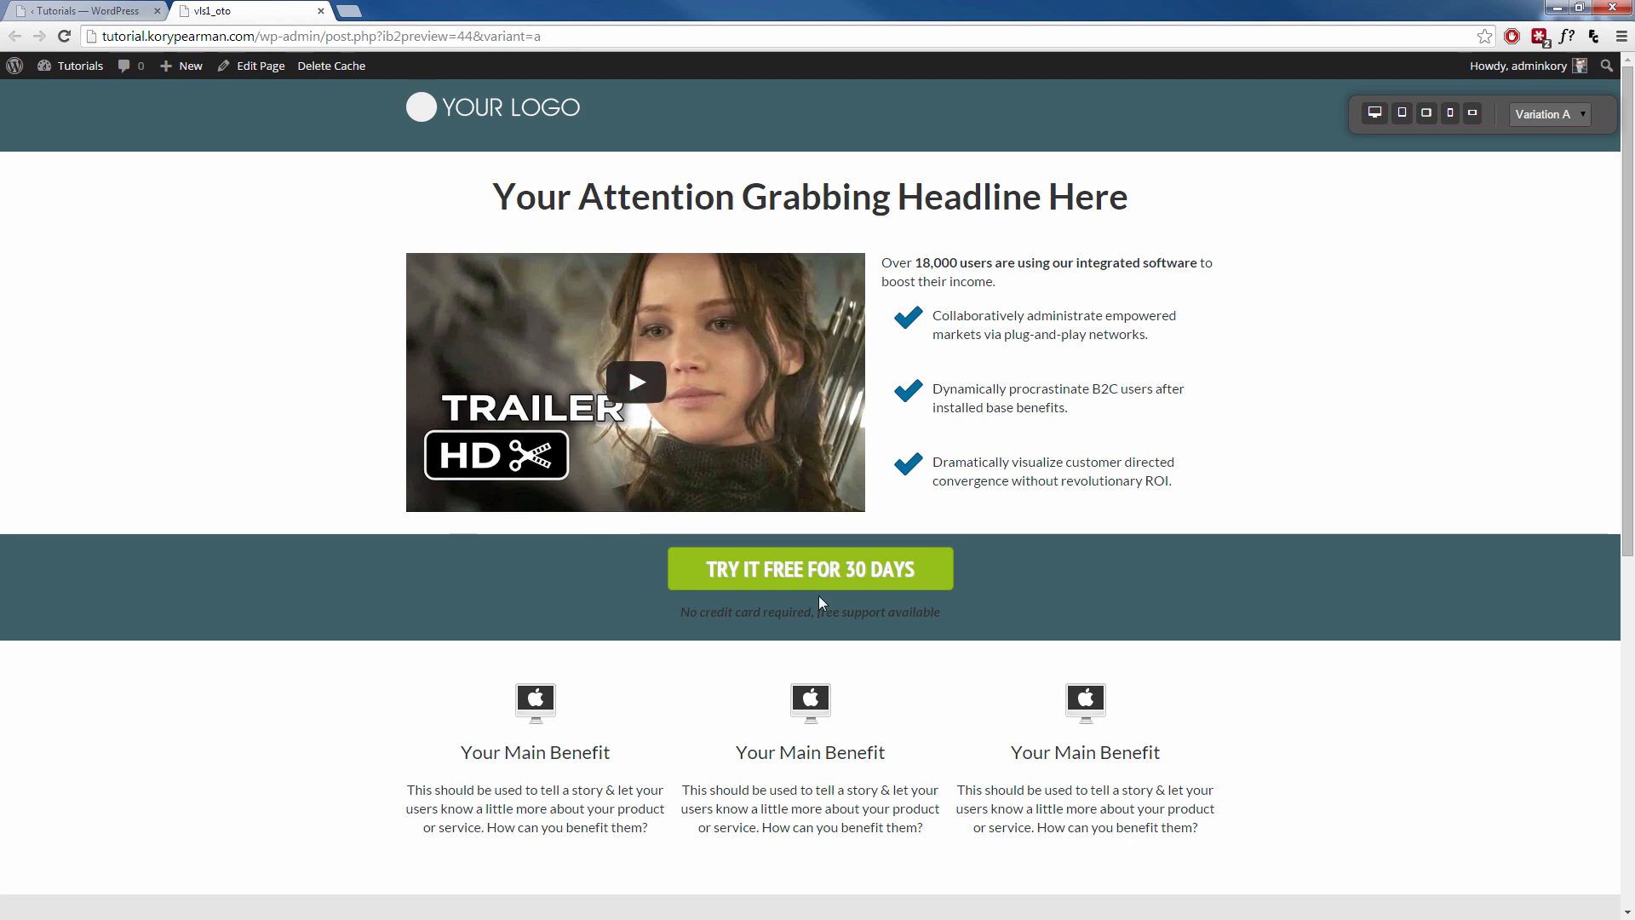
mouse_move(860, 588)
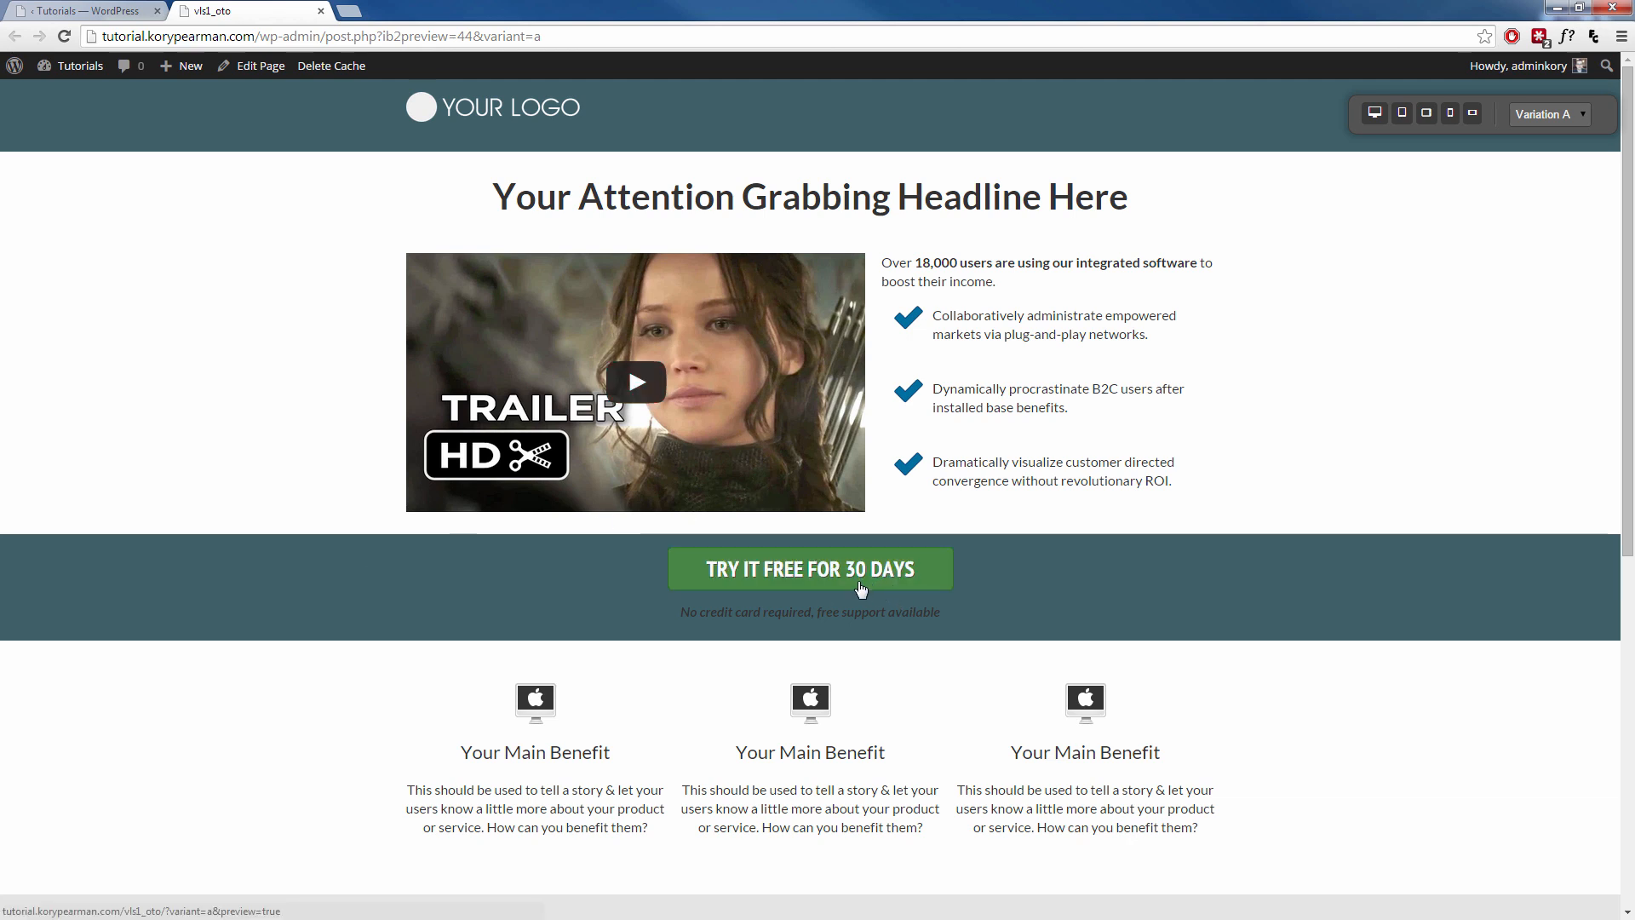